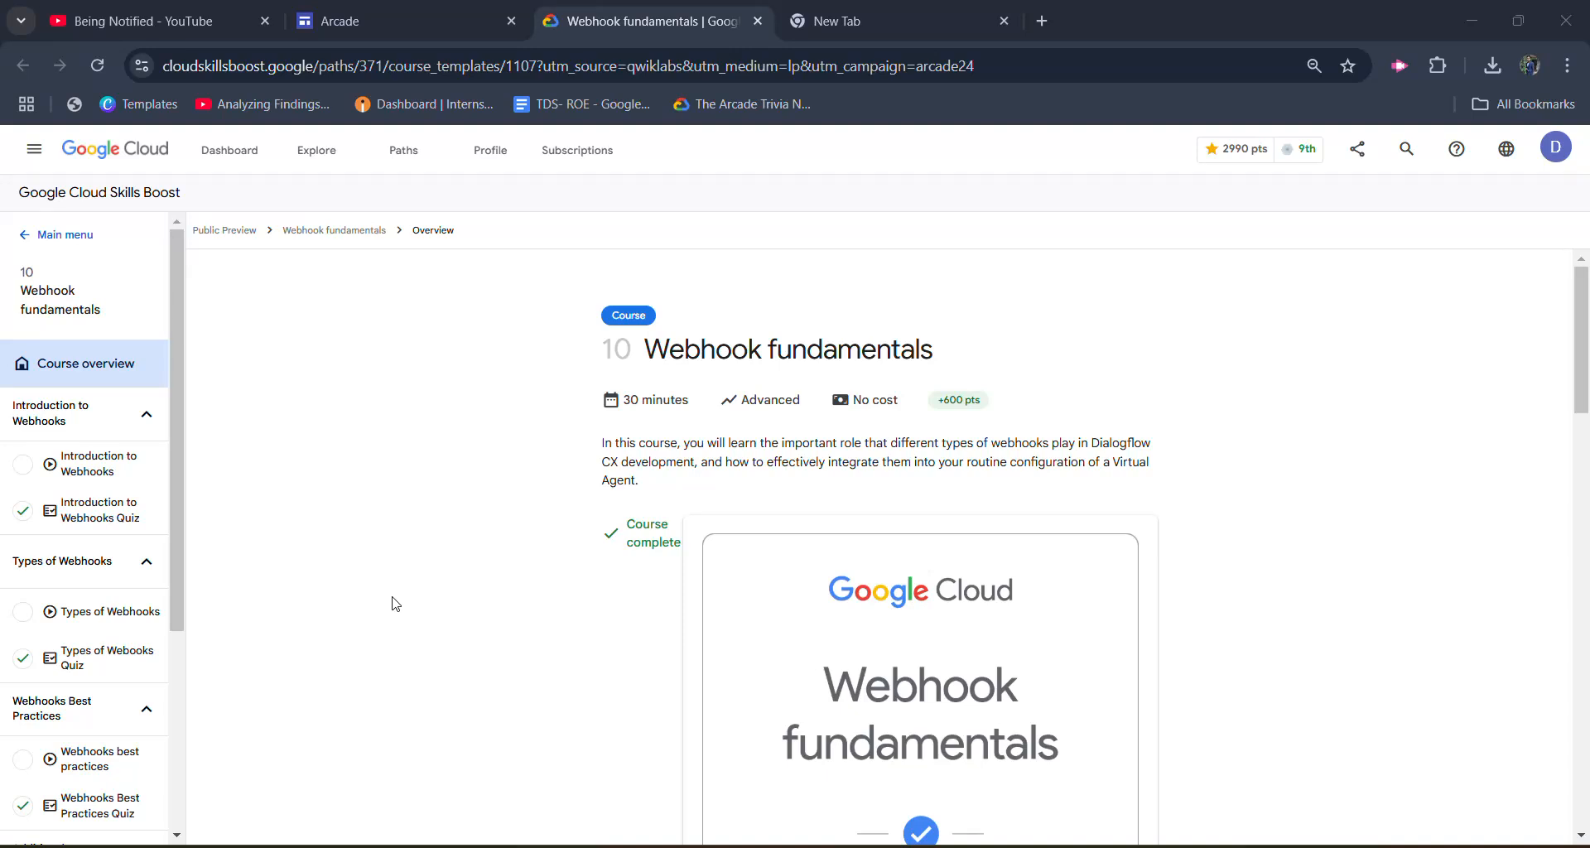
mouse_move(394, 597)
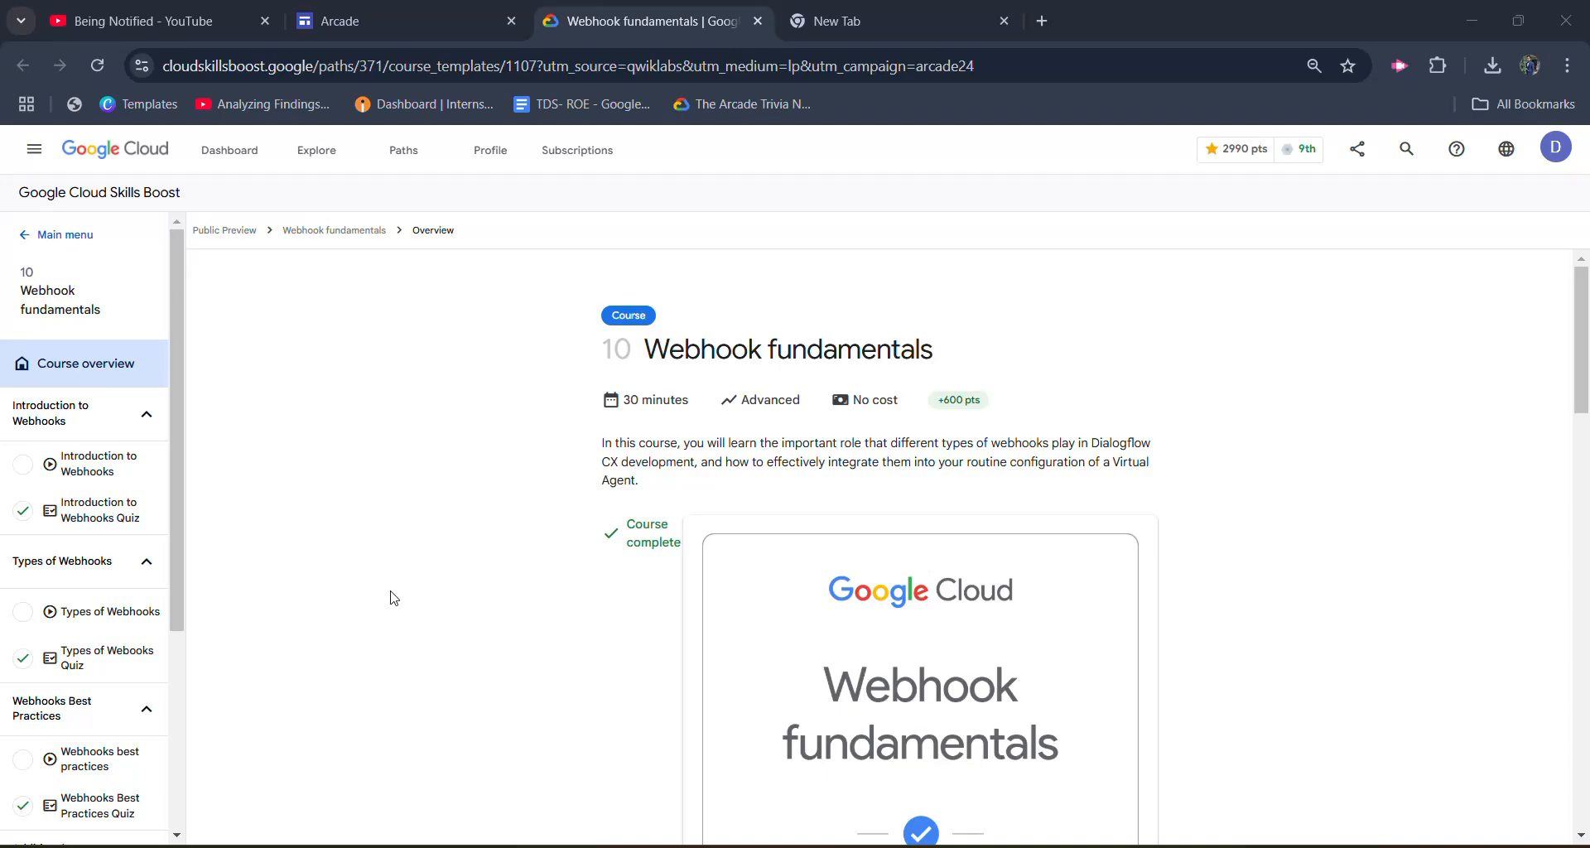
mouse_move(561, 429)
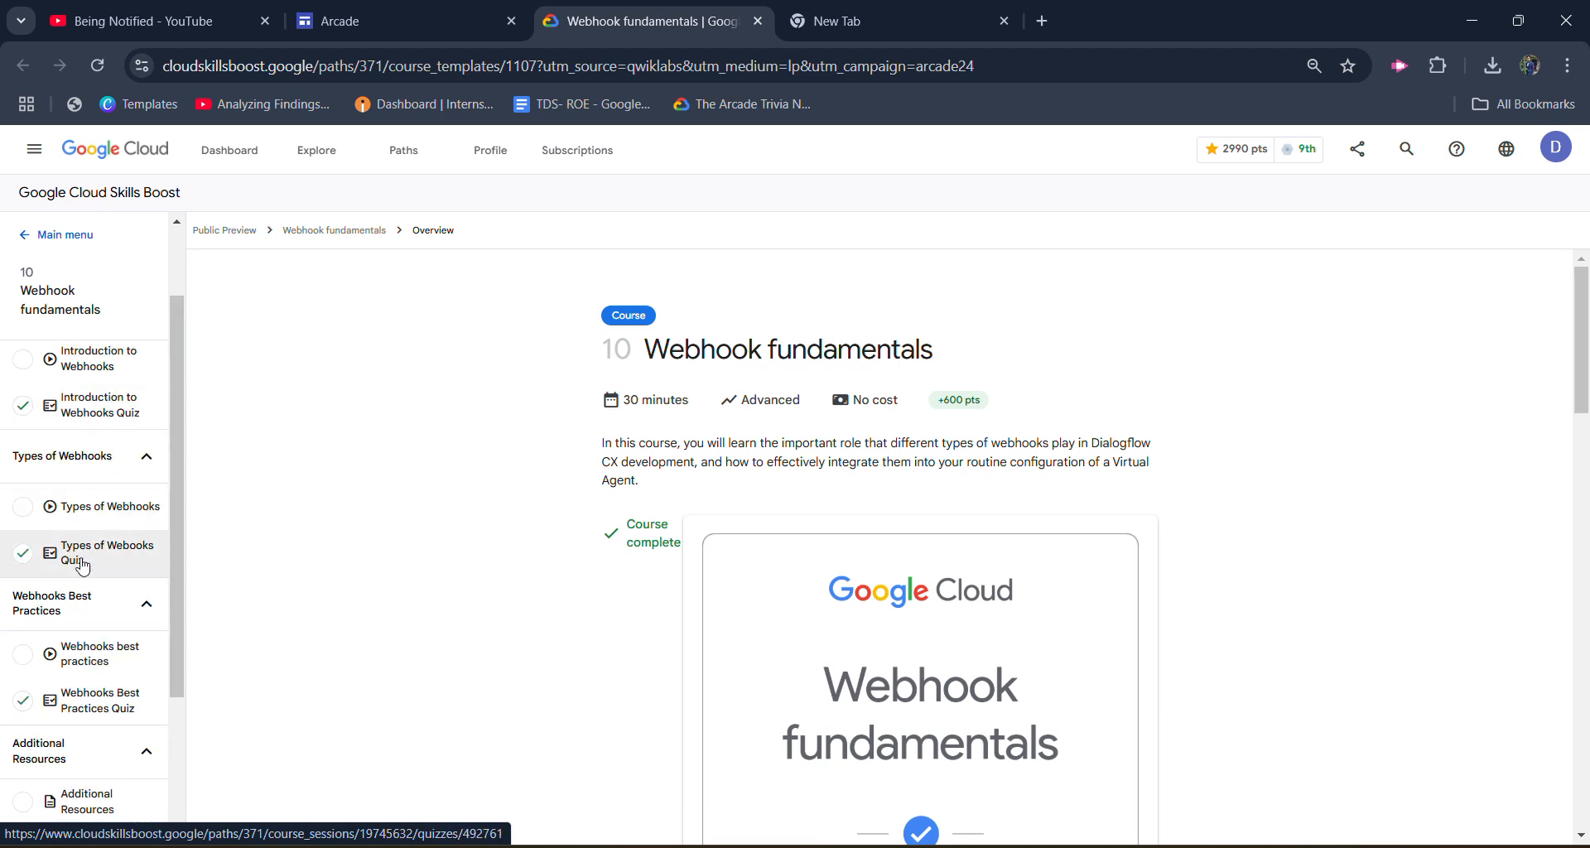
Switch to the Arcade tab and highlight the 'Welcome To Arcade Classroom' heading
click(401, 20)
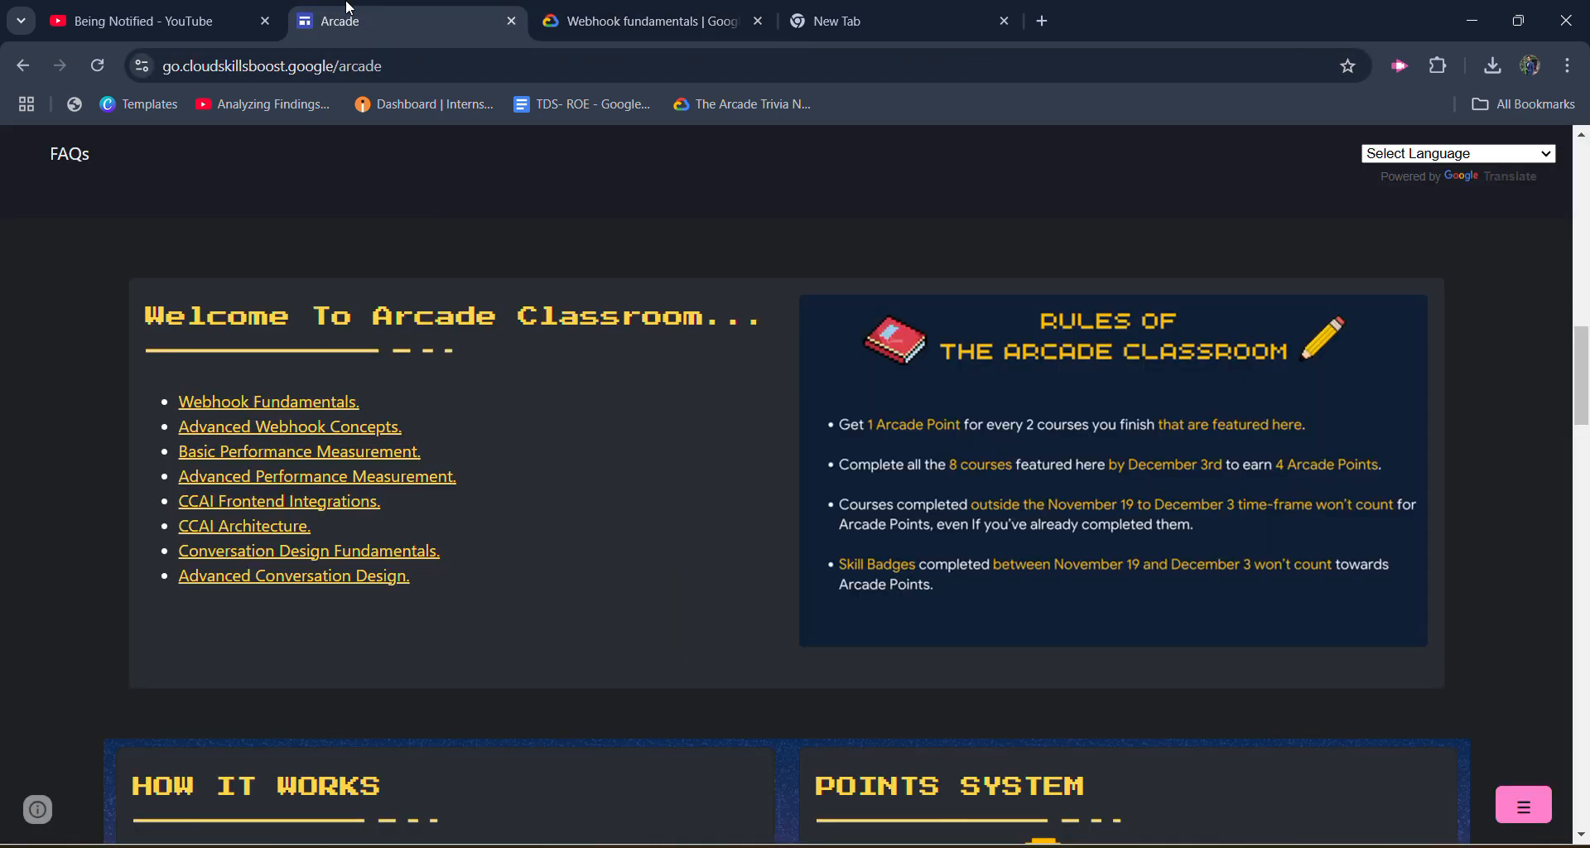
drag(315, 317, 674, 317)
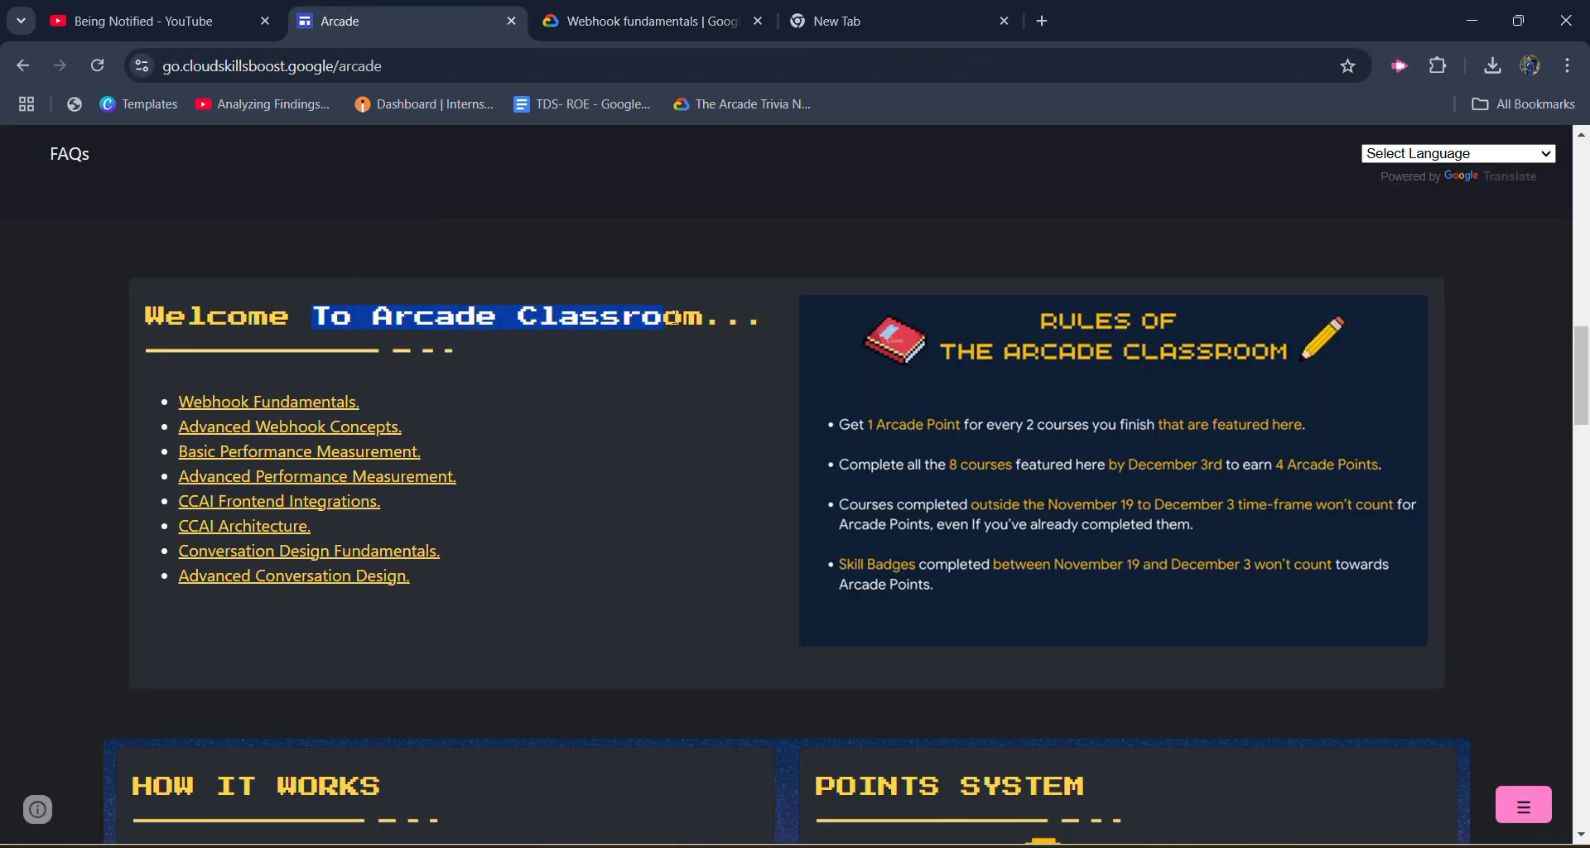
mouse_move(429, 413)
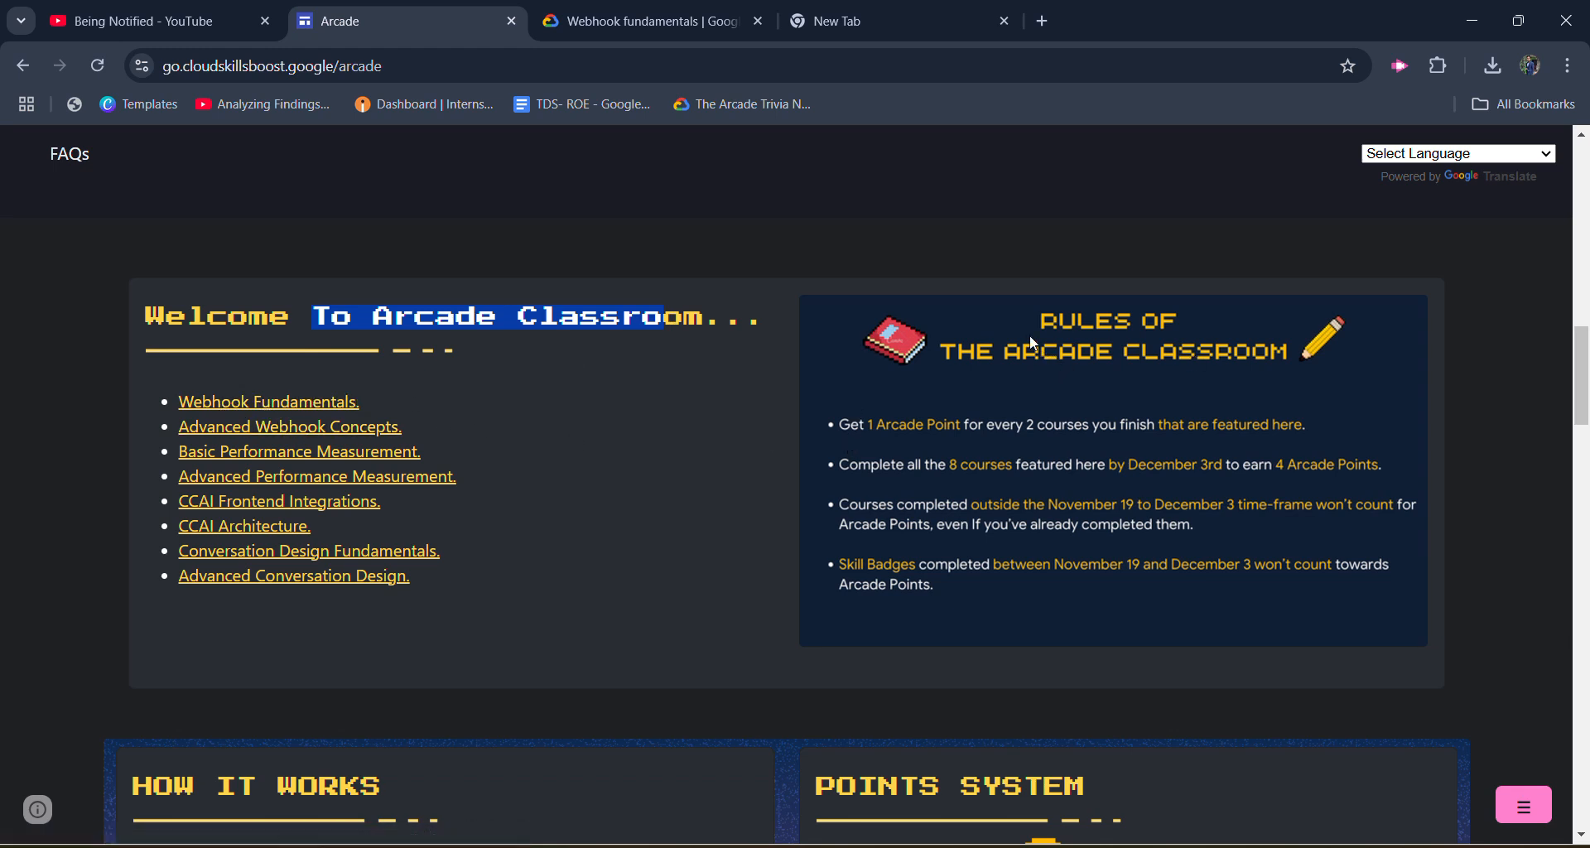
mouse_move(1004, 354)
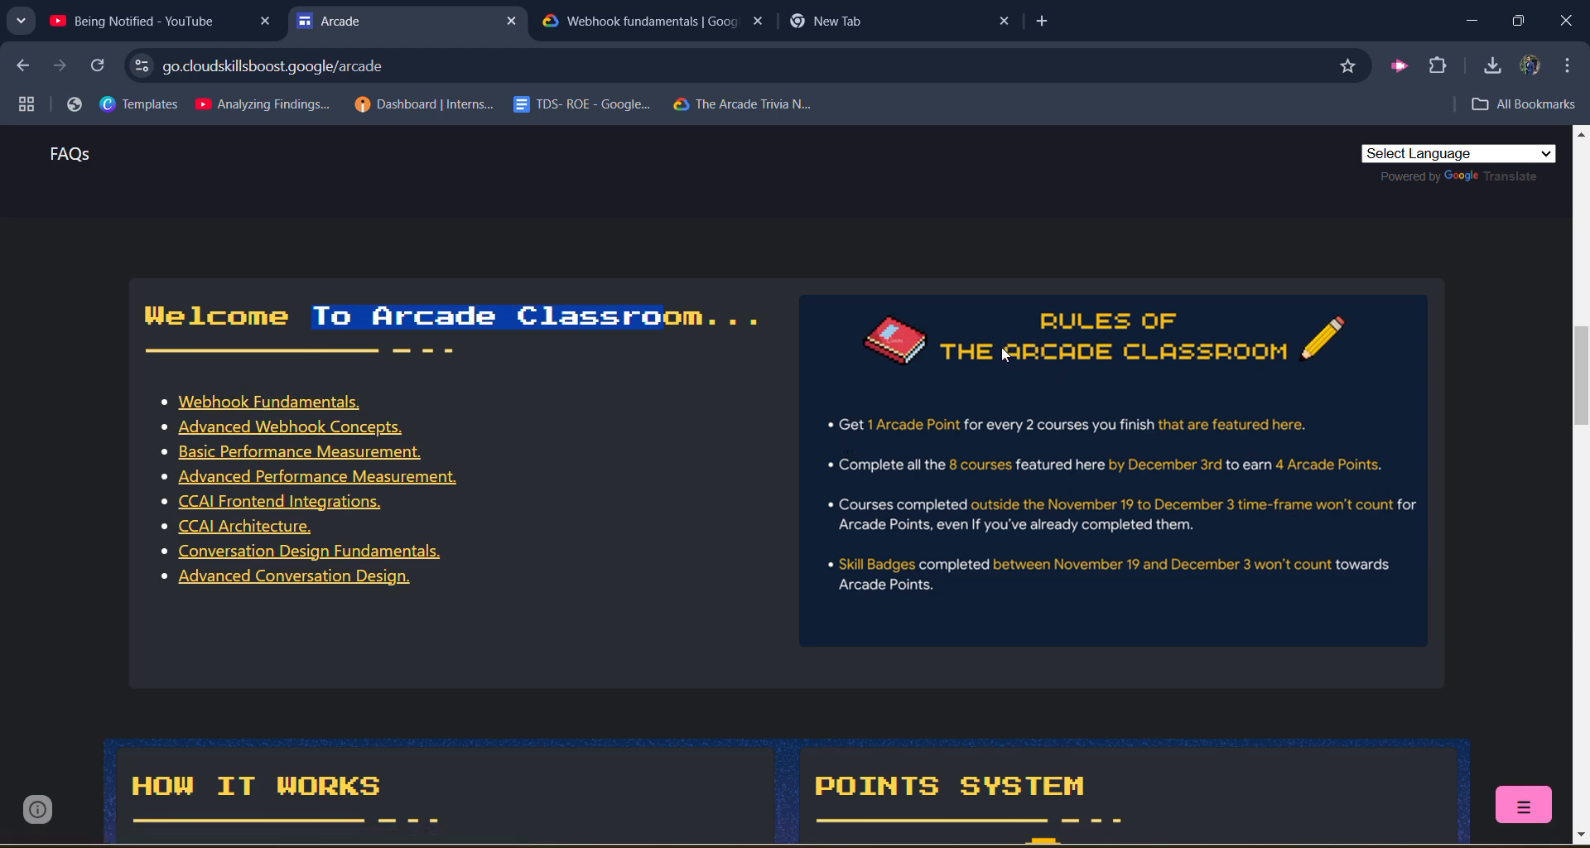
click(153, 20)
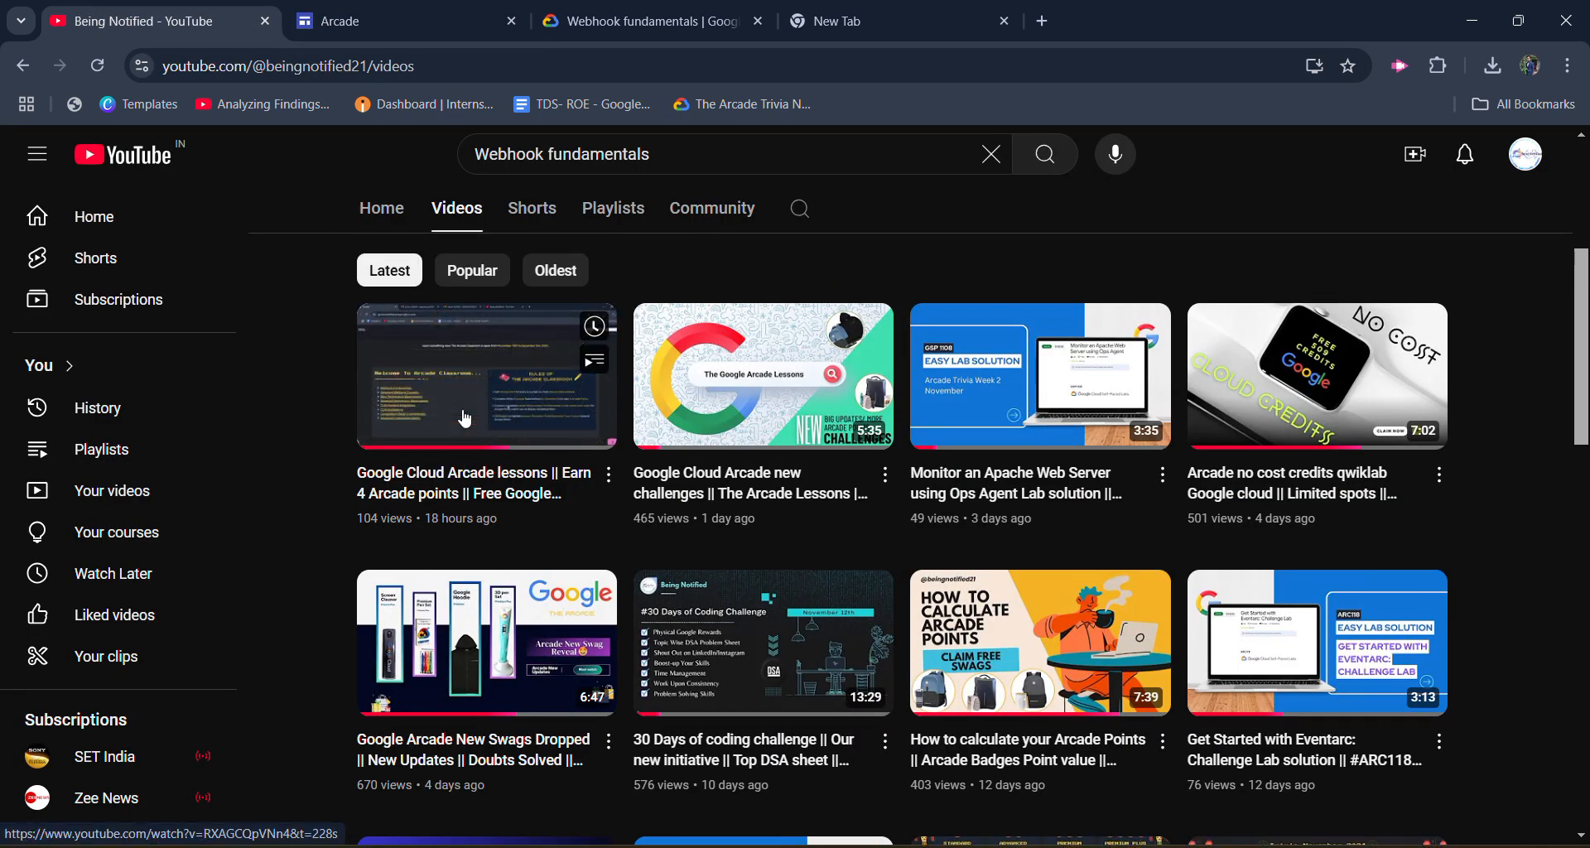
scroll(down, 3)
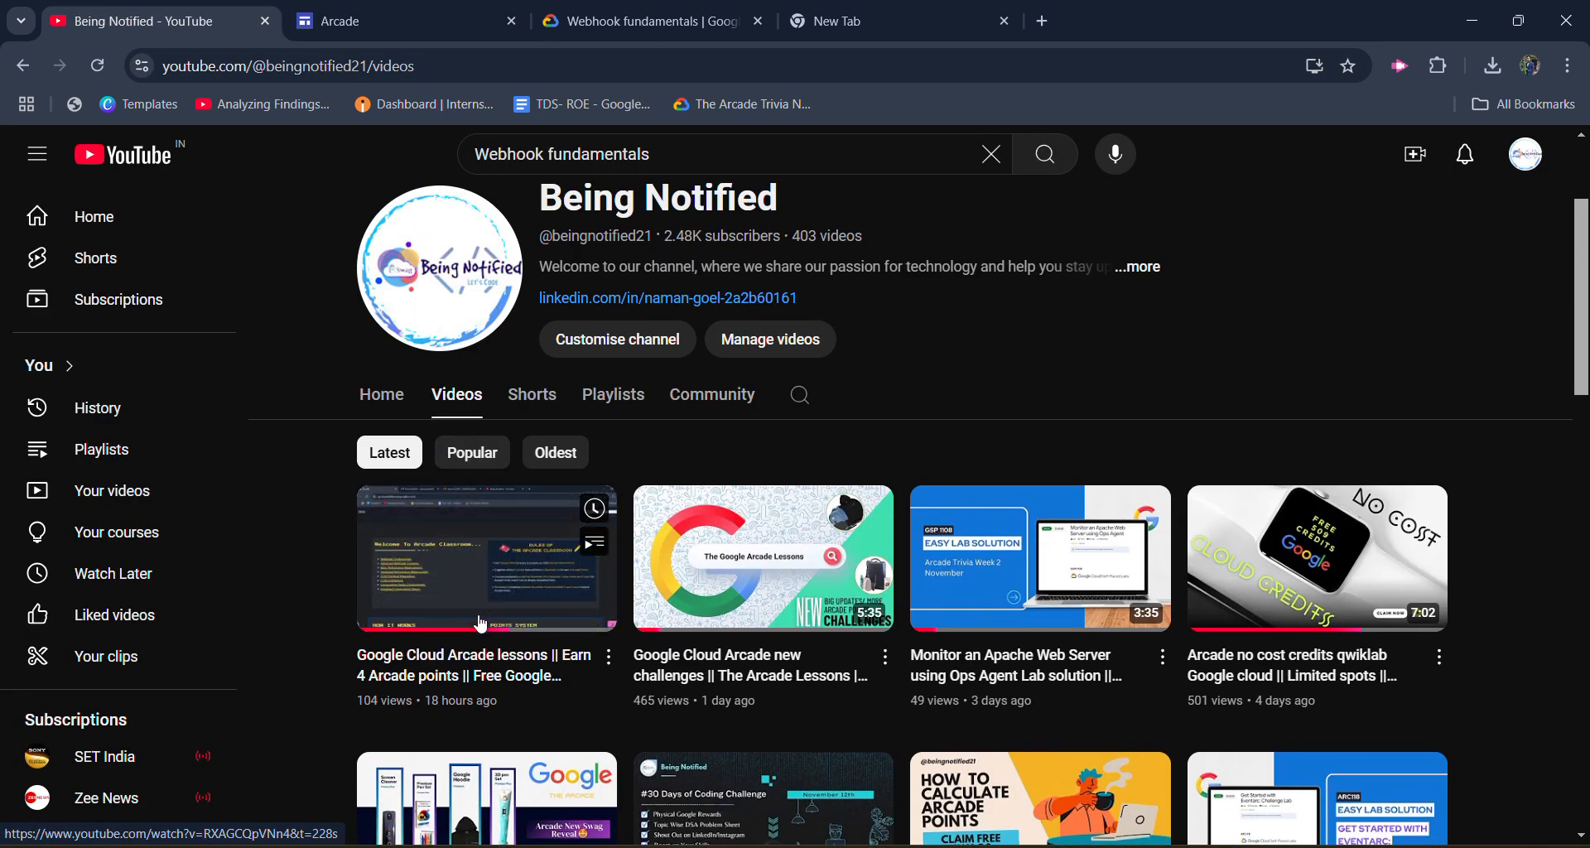
click(385, 19)
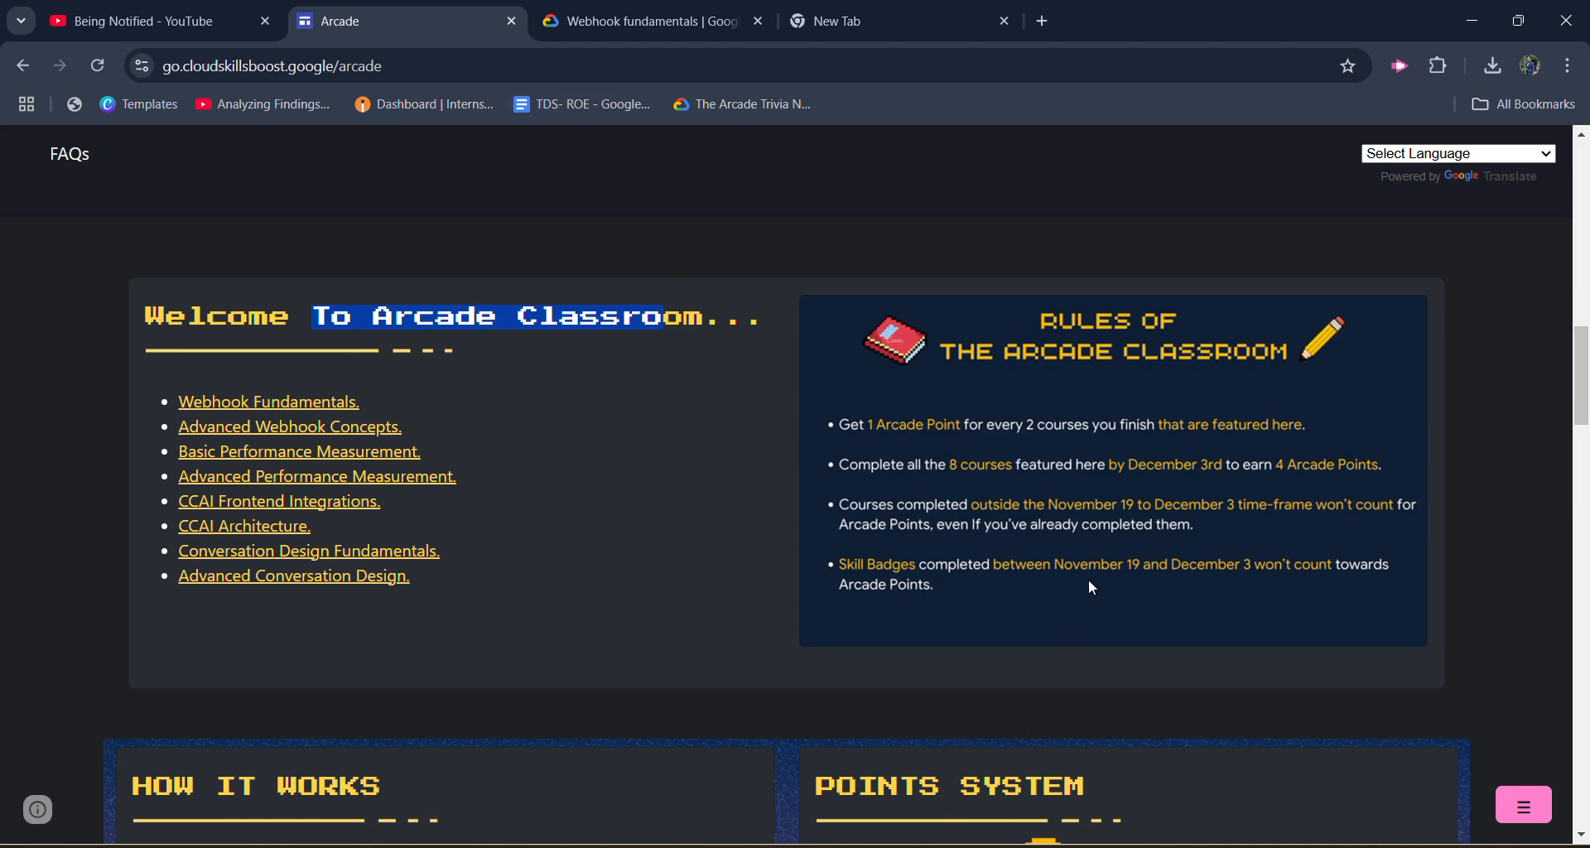
Switch back to the 'Webhook fundamentals | Google' Skills Boost tab
click(644, 20)
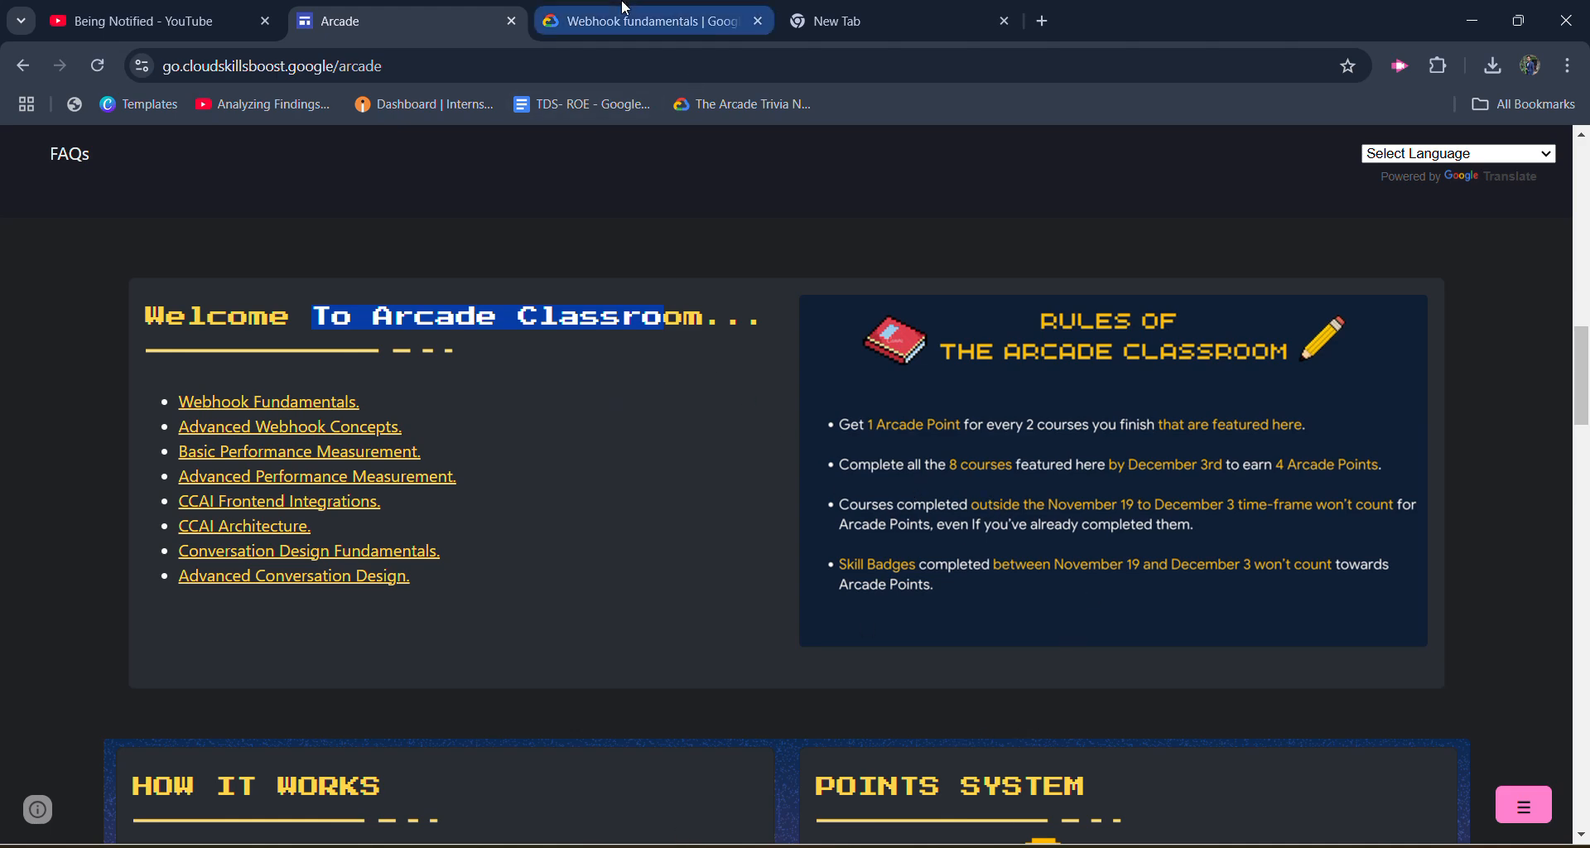
click(649, 20)
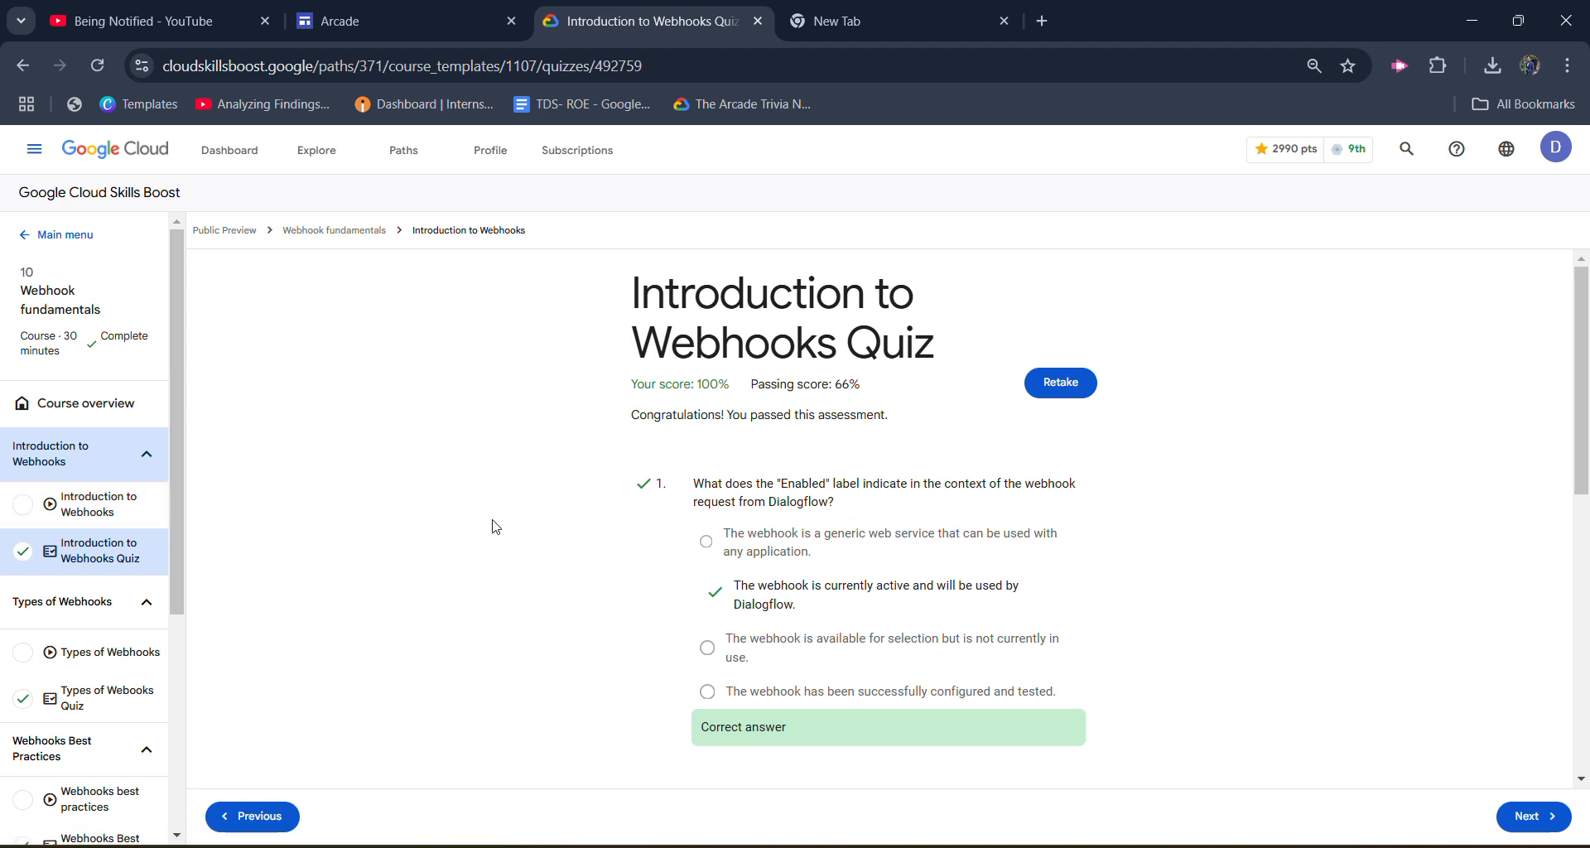
mouse_move(469, 536)
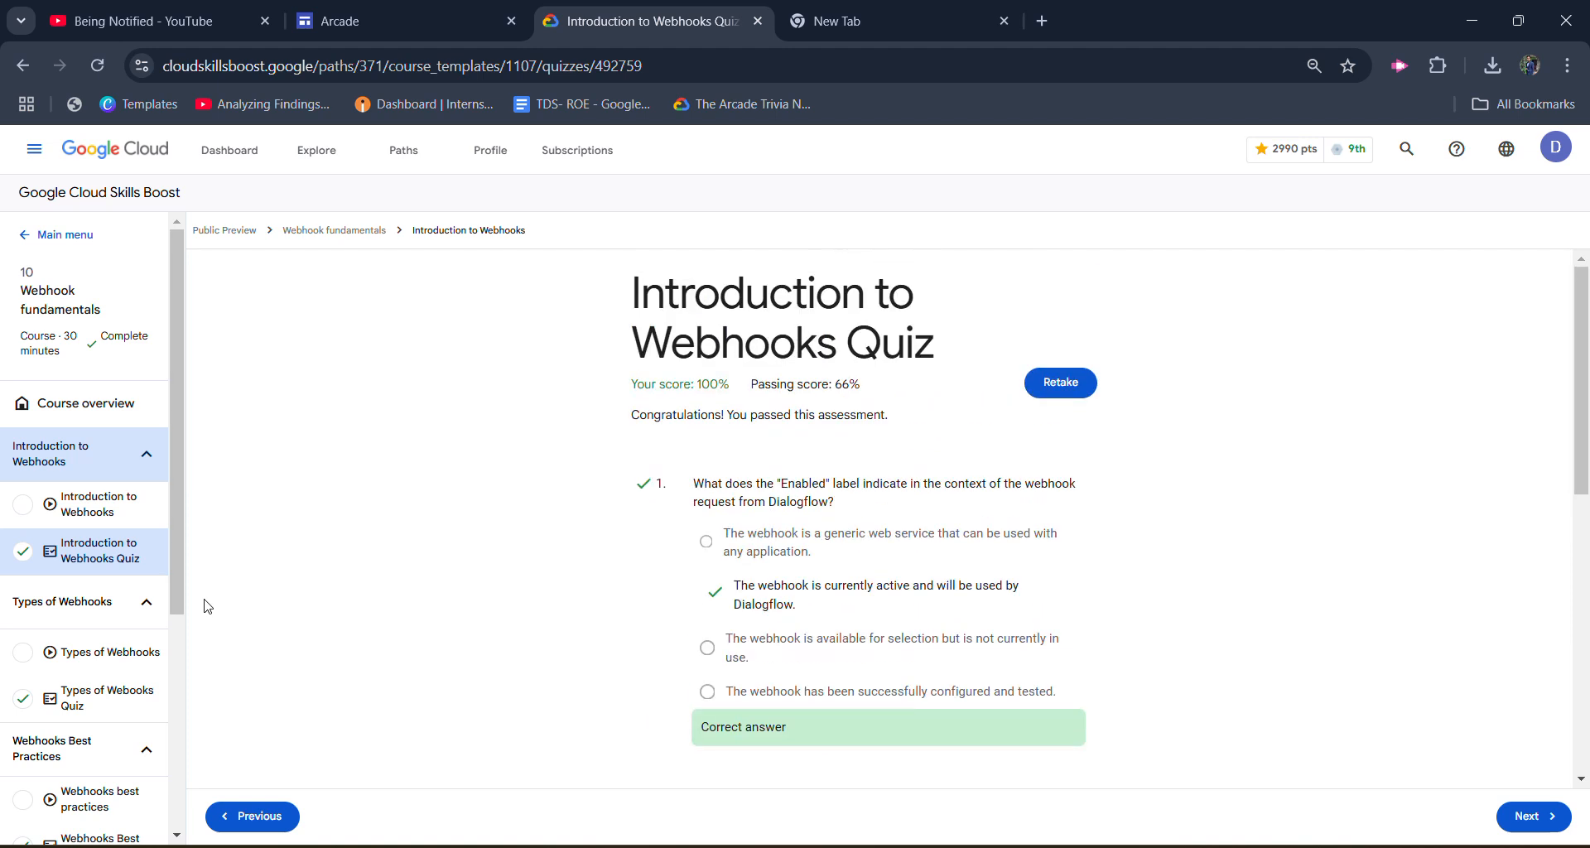
mouse_move(605, 303)
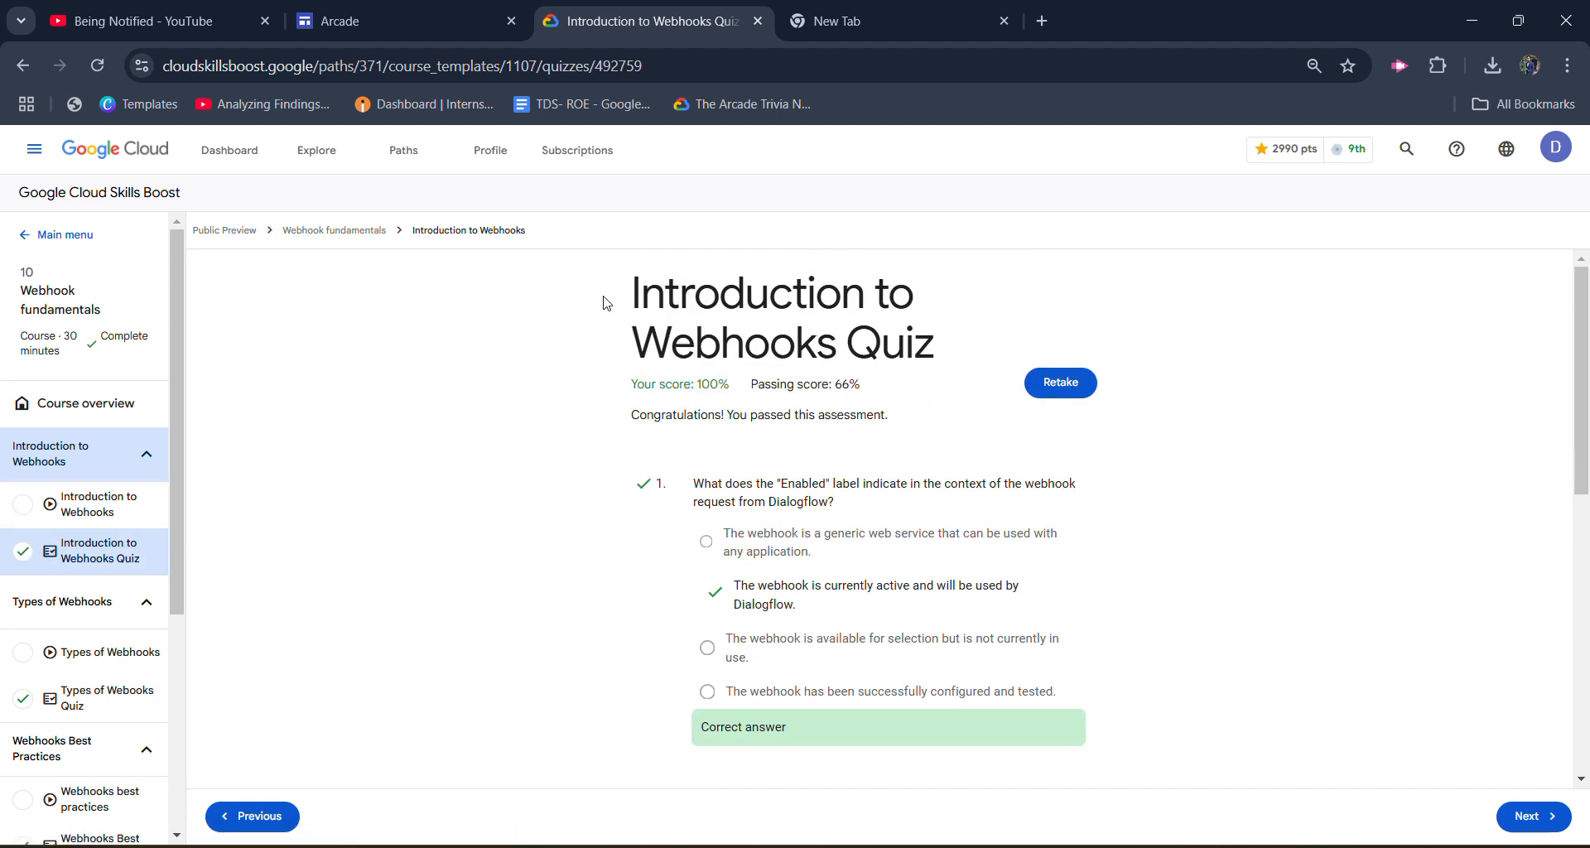
Scroll through the 100% Introduction to Webhooks Quiz results, then open Types of Webooks Quiz
scroll(down, 3)
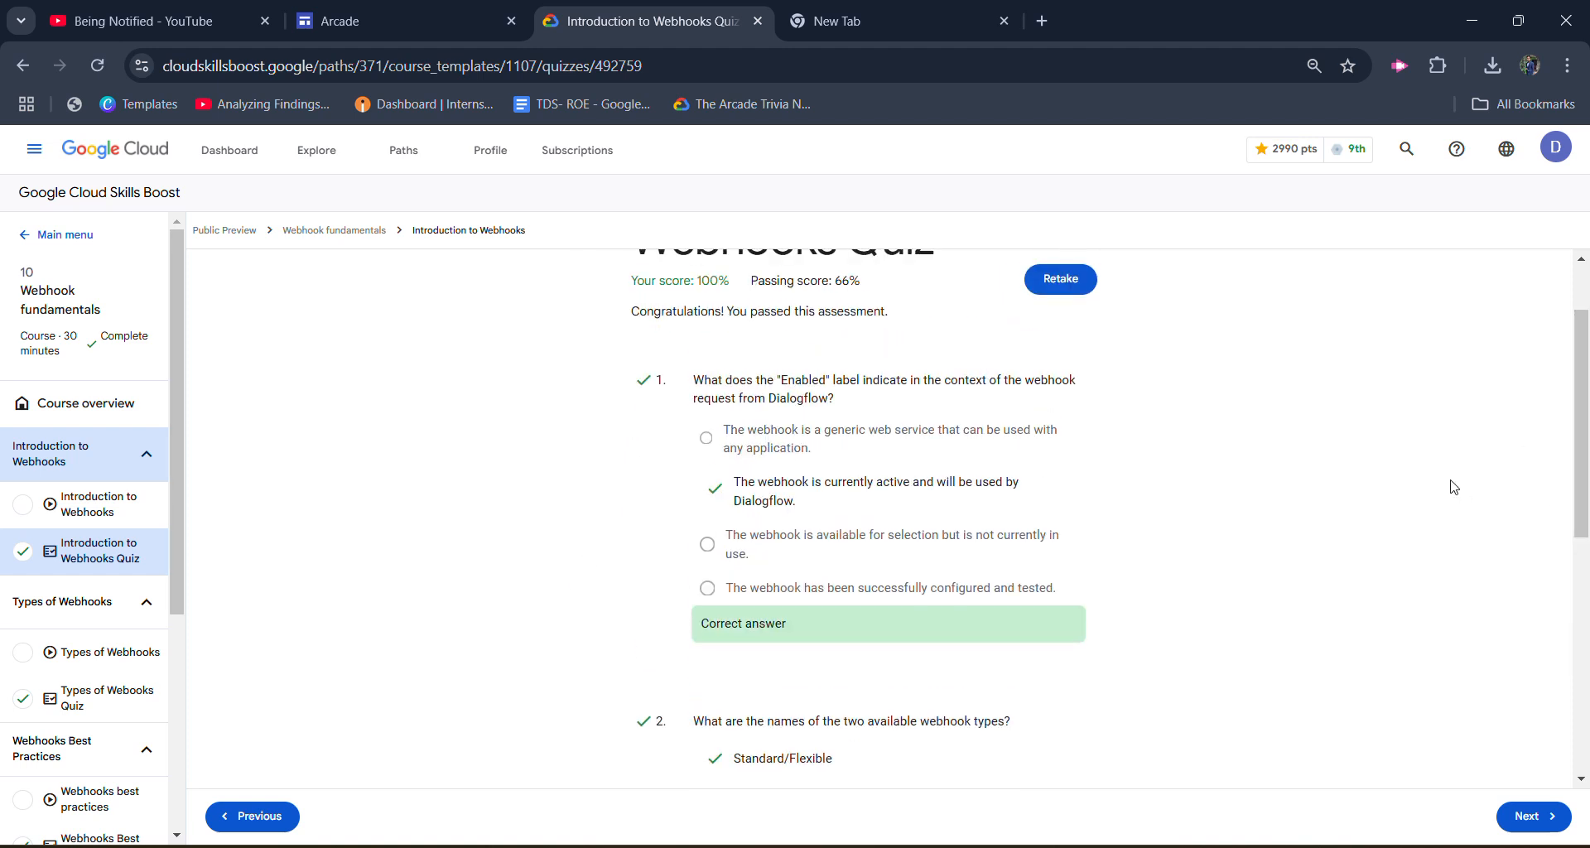
scroll(down, 3)
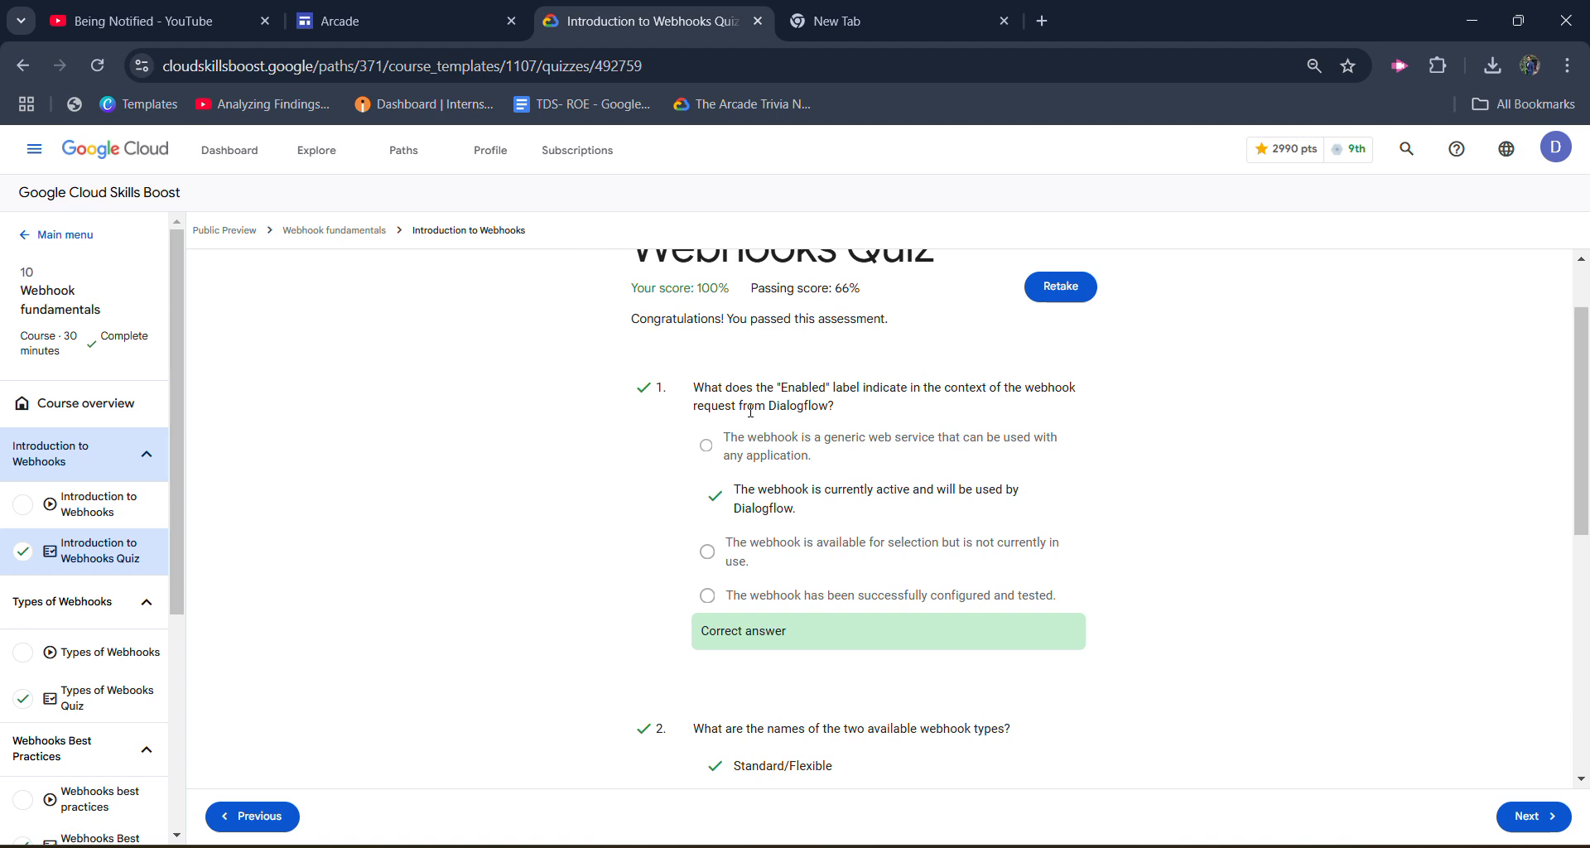
scroll(down, 3)
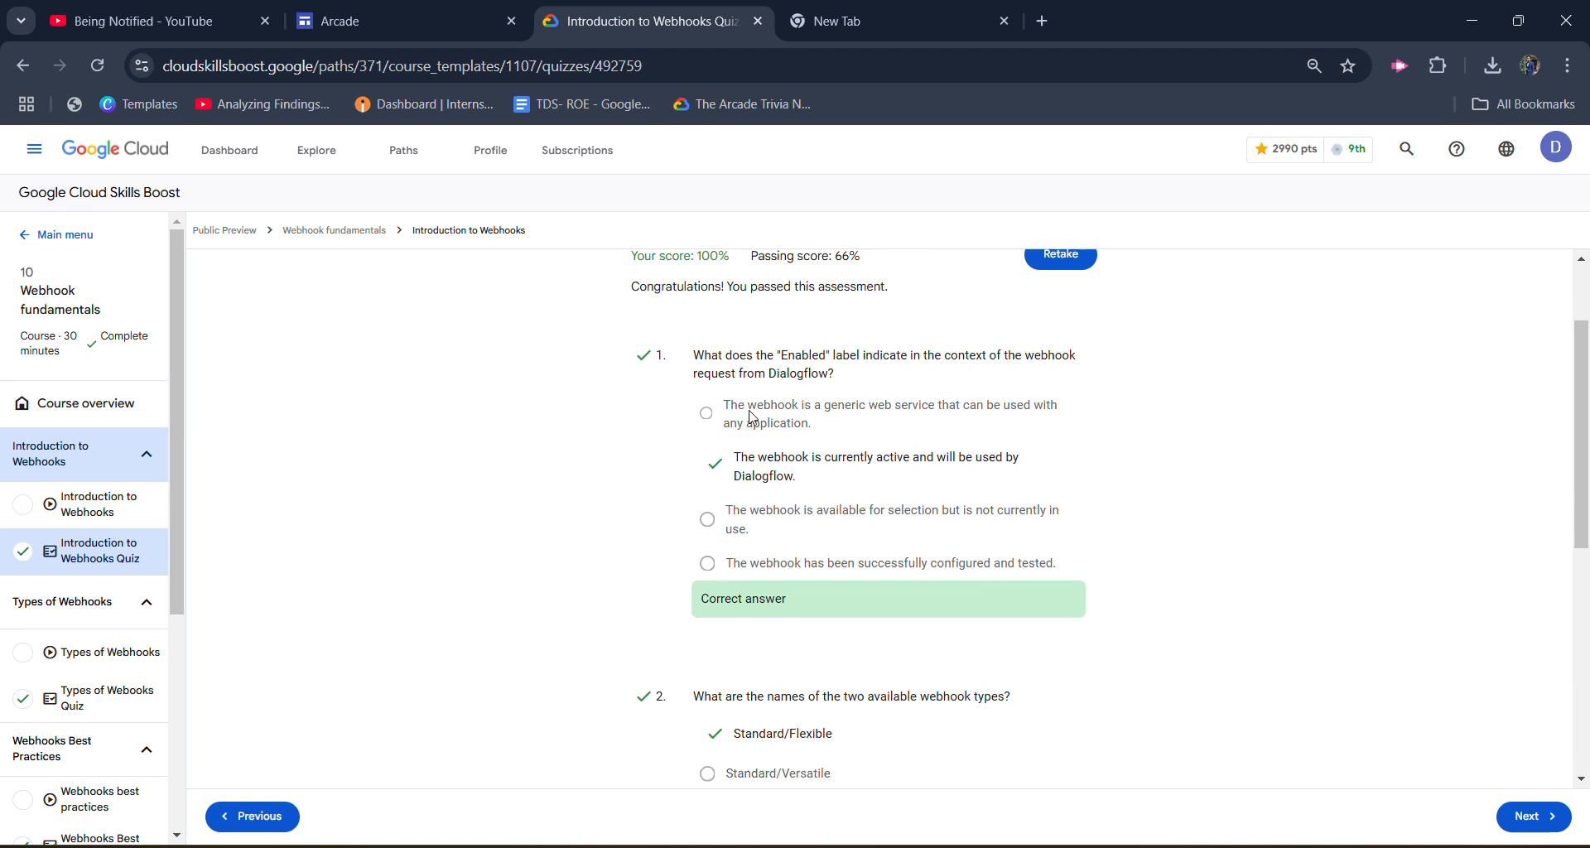
scroll(down, 3)
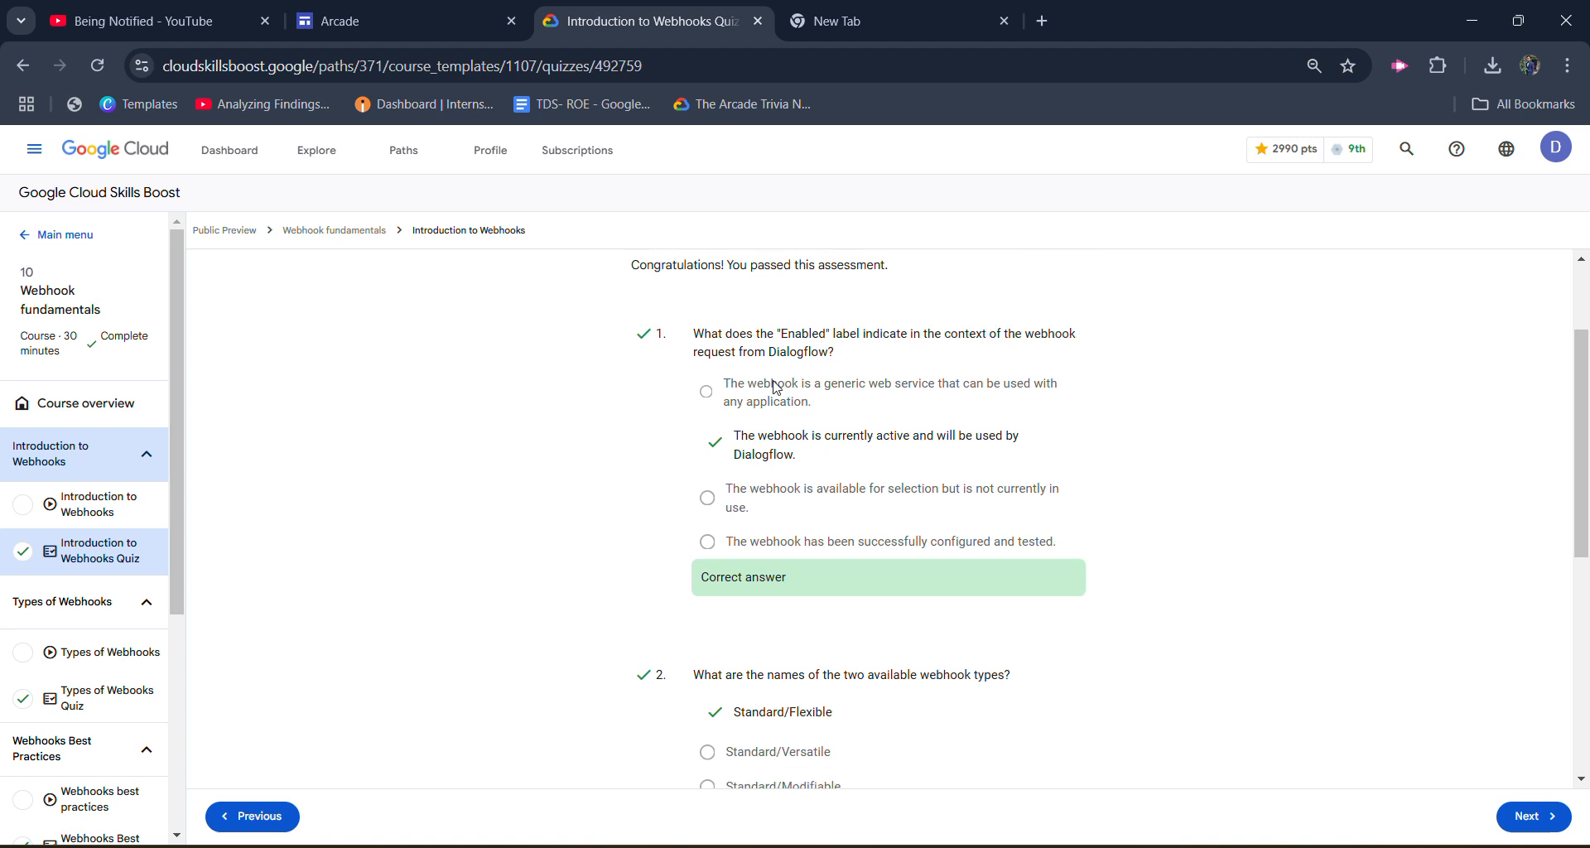
mouse_move(746, 507)
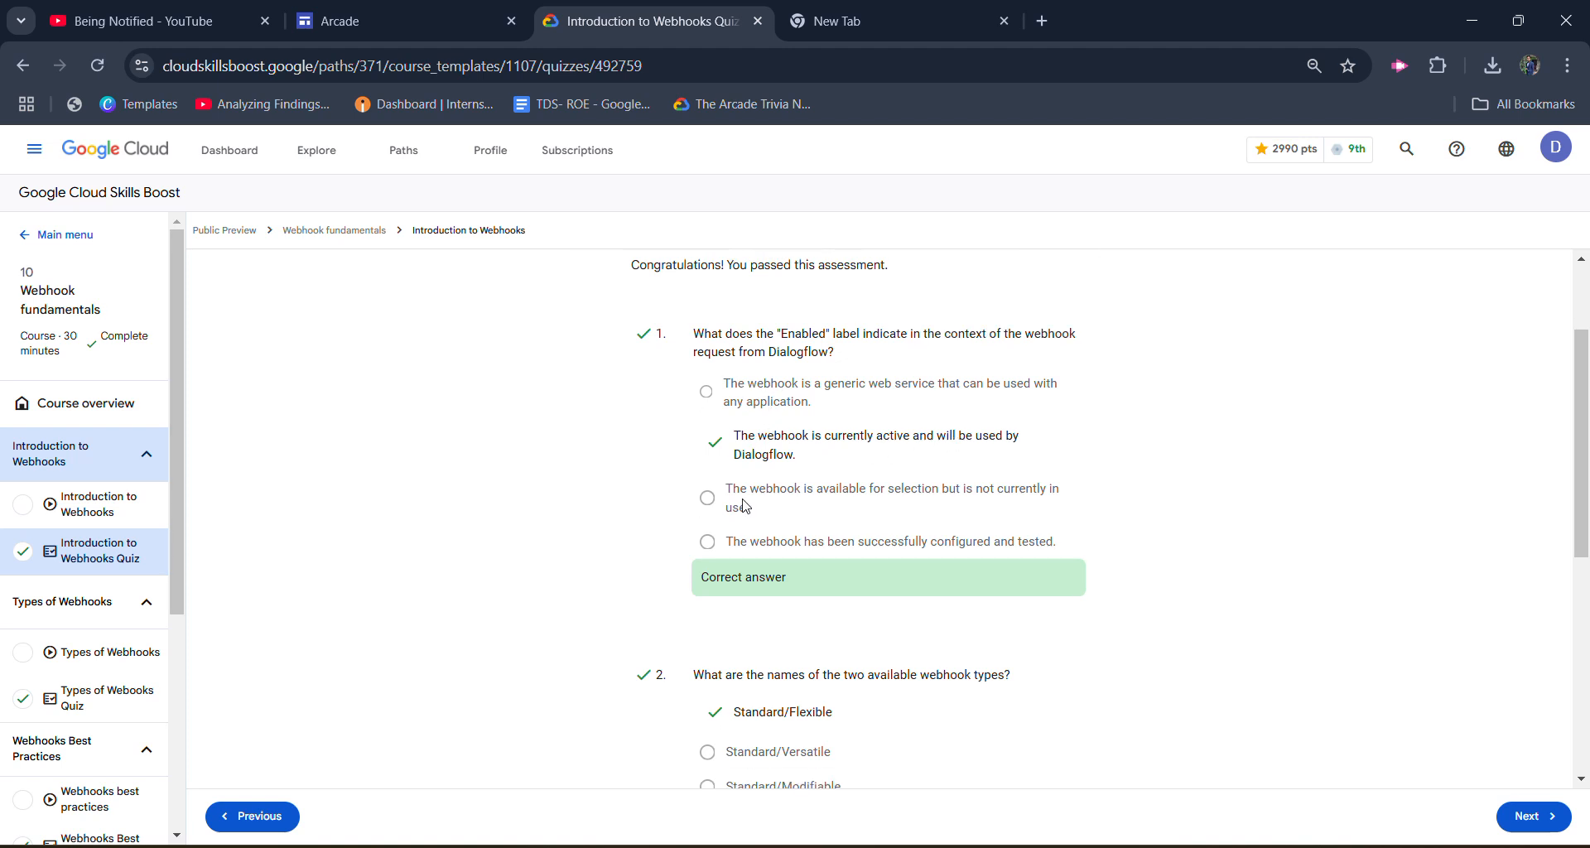
scroll(down, 3)
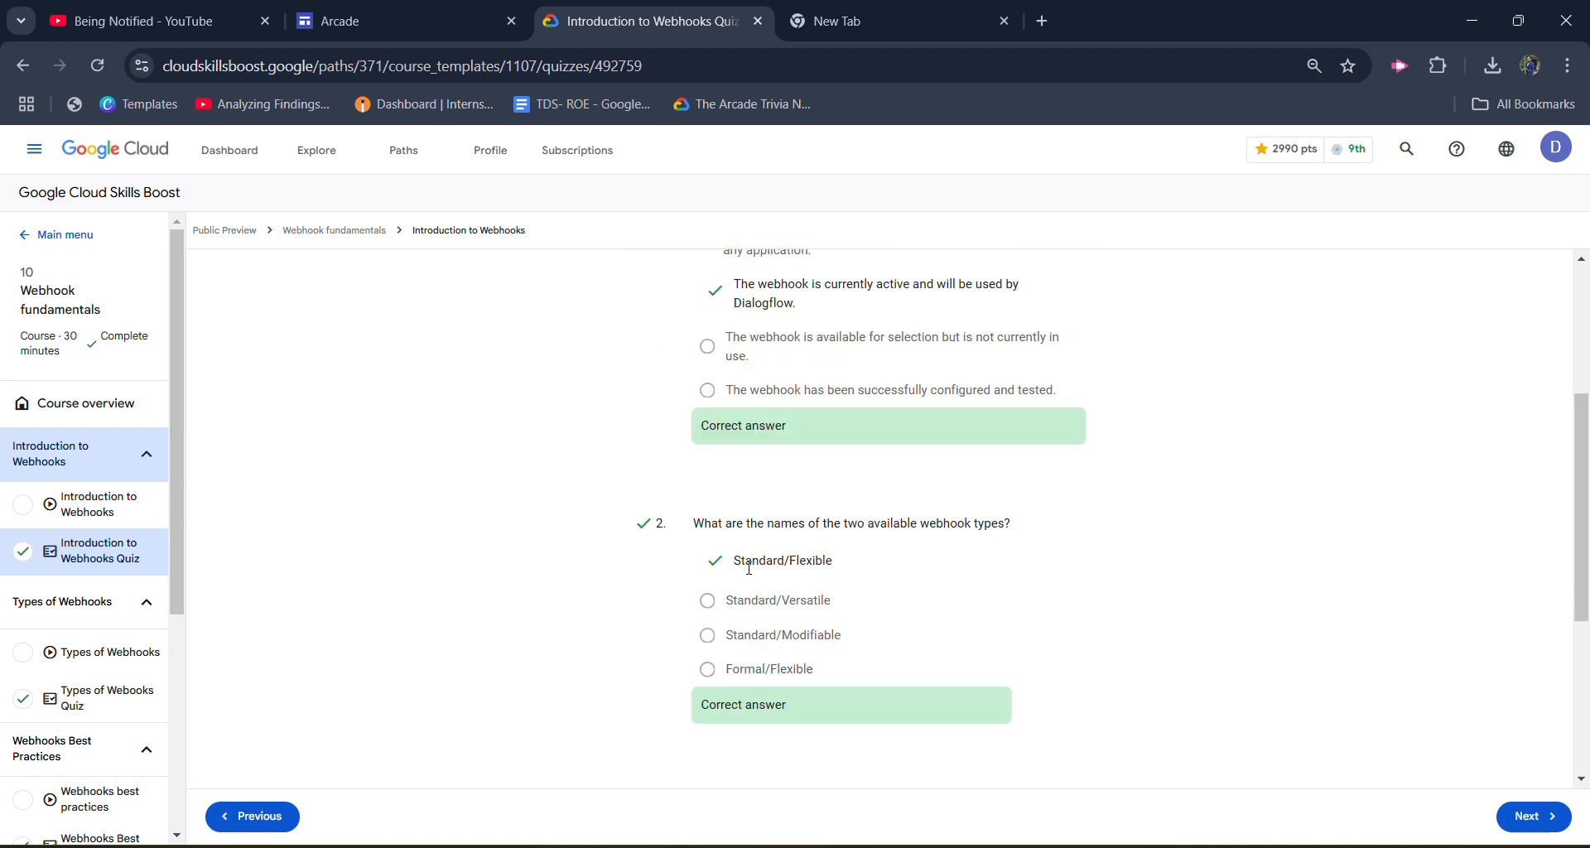
scroll(down, 3)
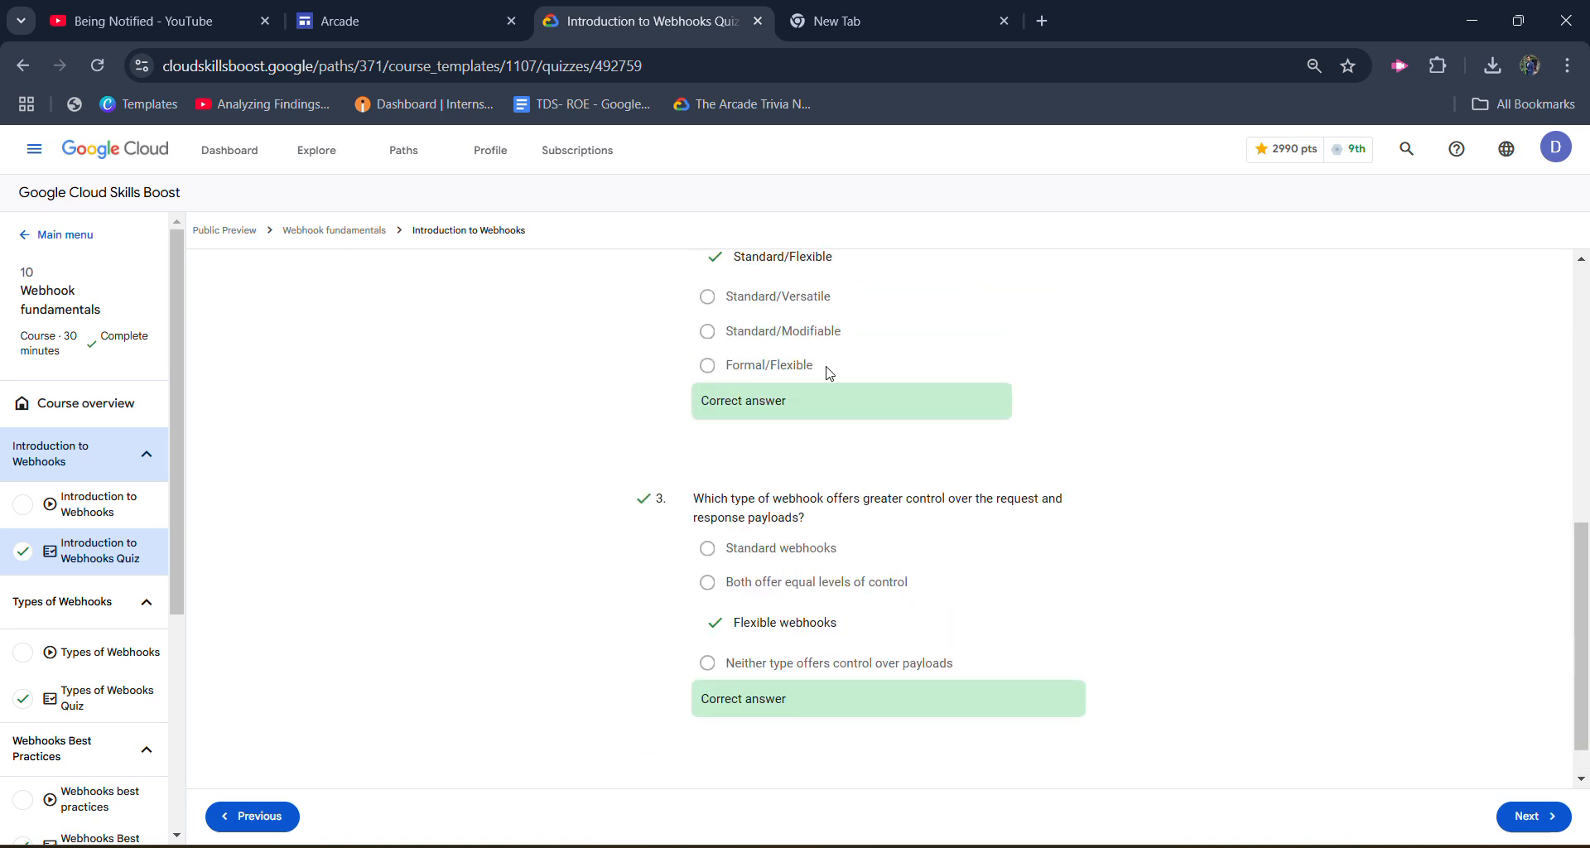
scroll(down, 3)
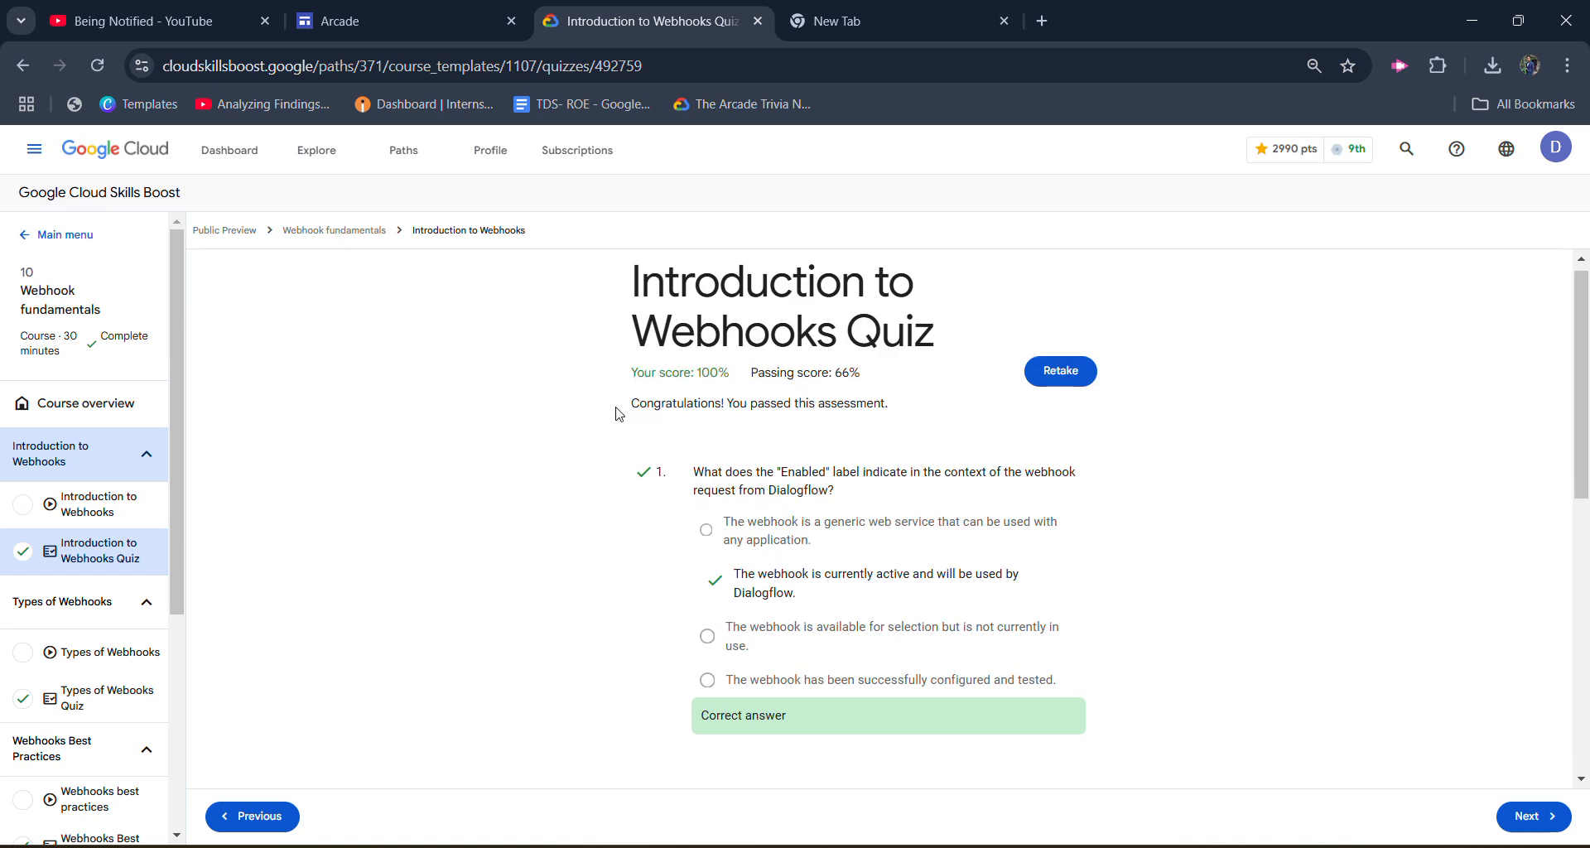
mouse_move(66, 590)
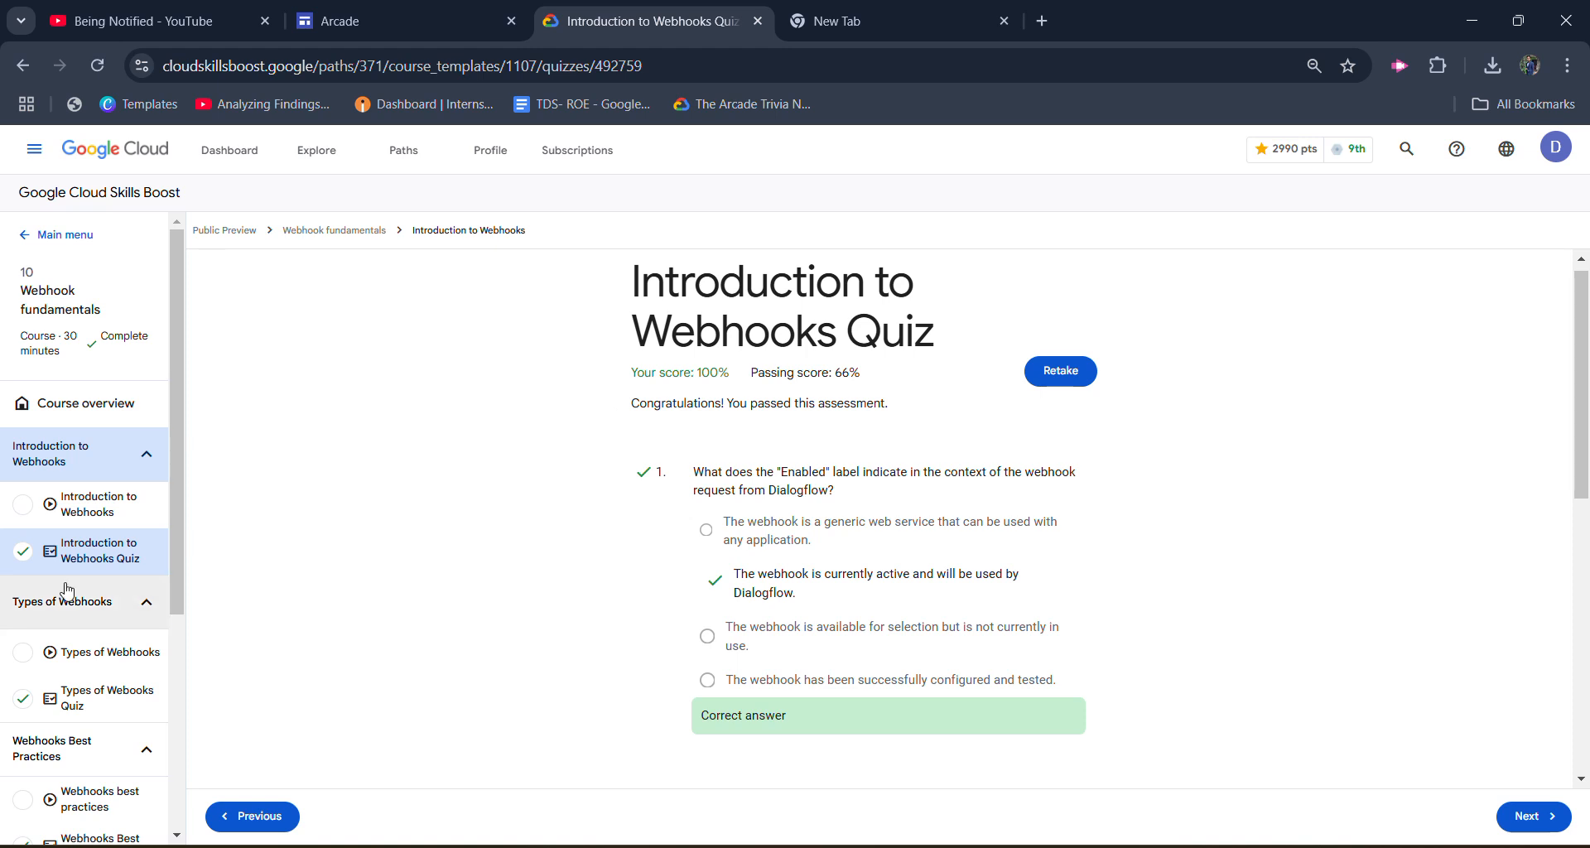
scroll(down, 3)
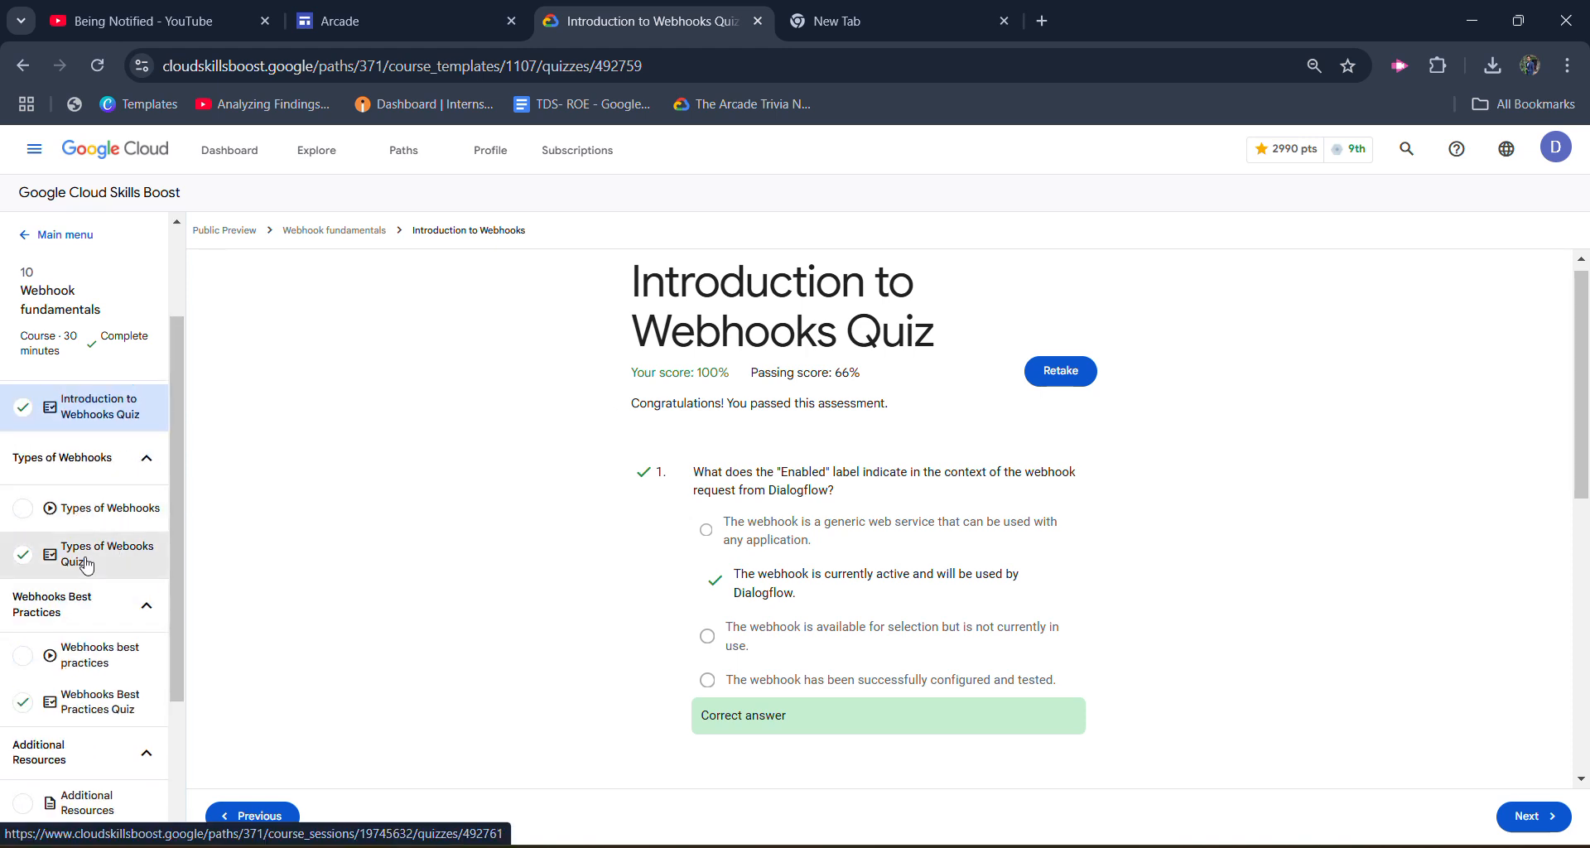
click(107, 554)
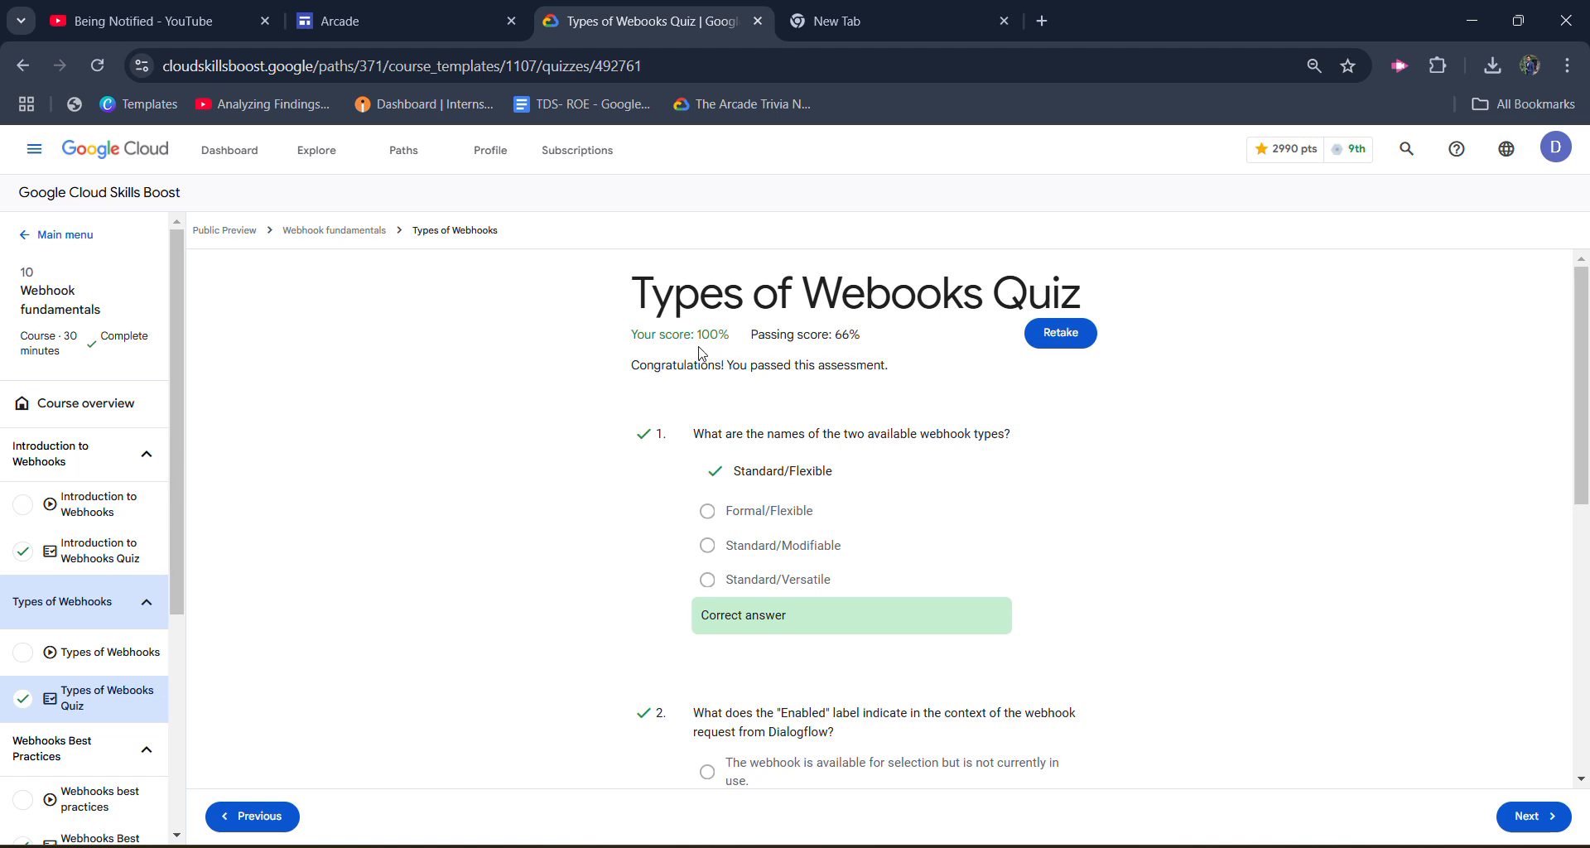
scroll(down, 3)
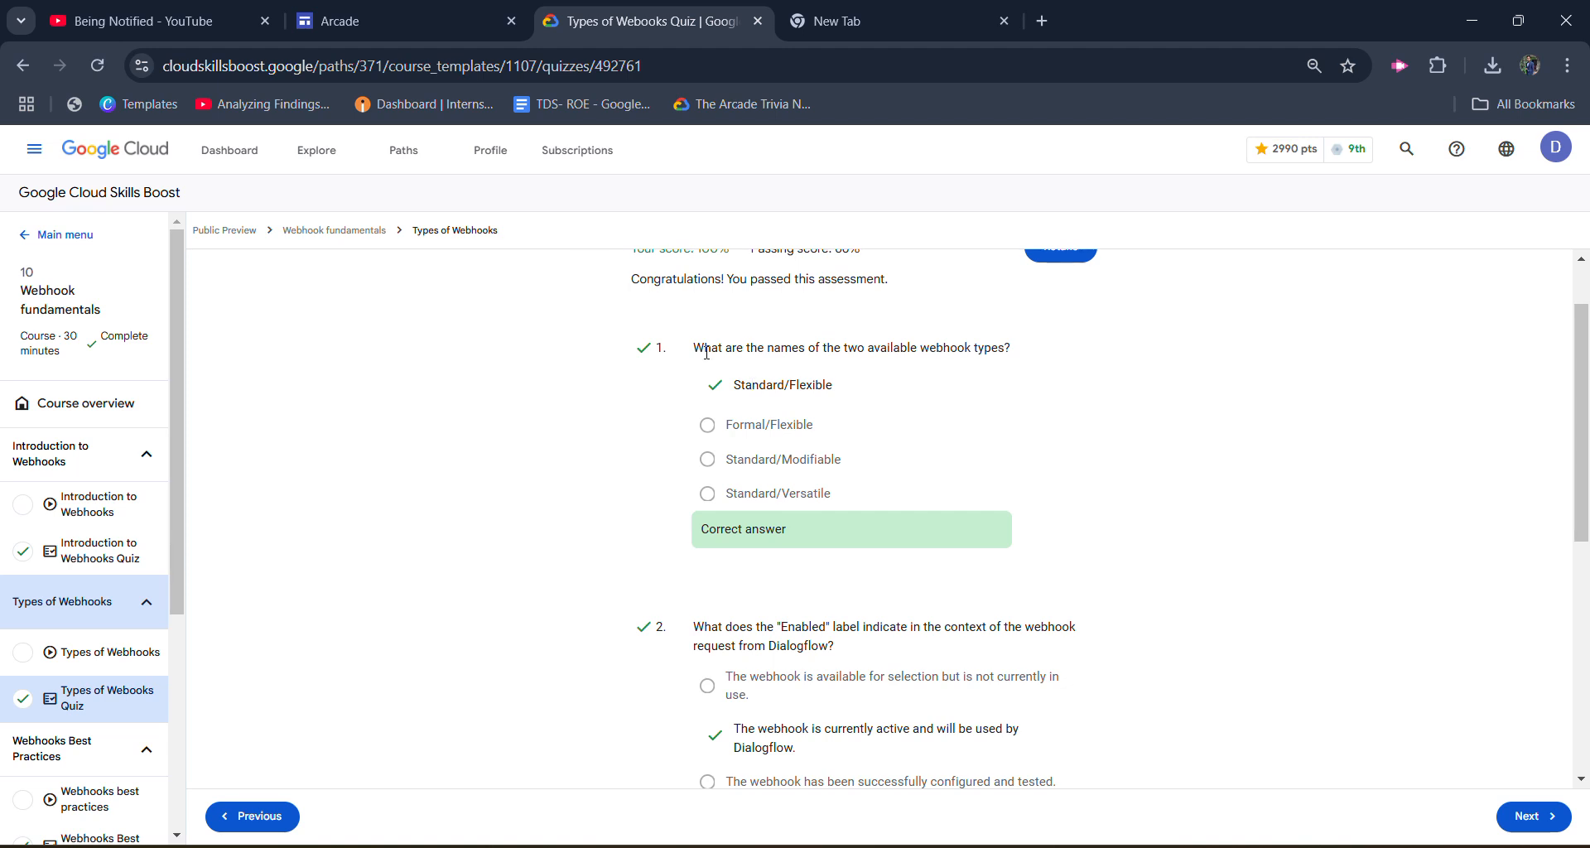
mouse_move(741, 392)
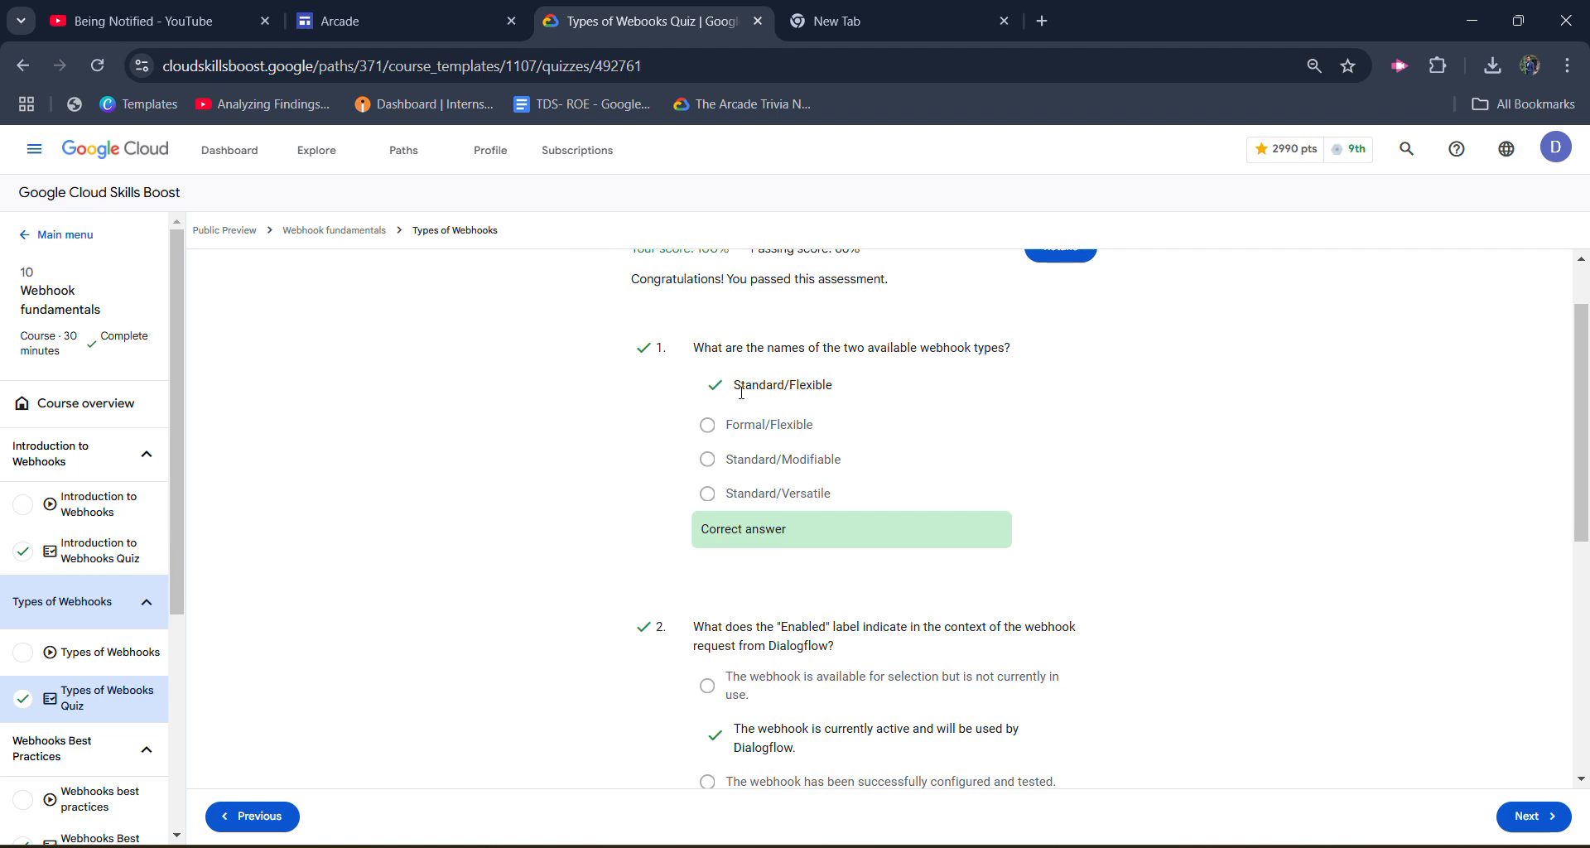
scroll(down, 3)
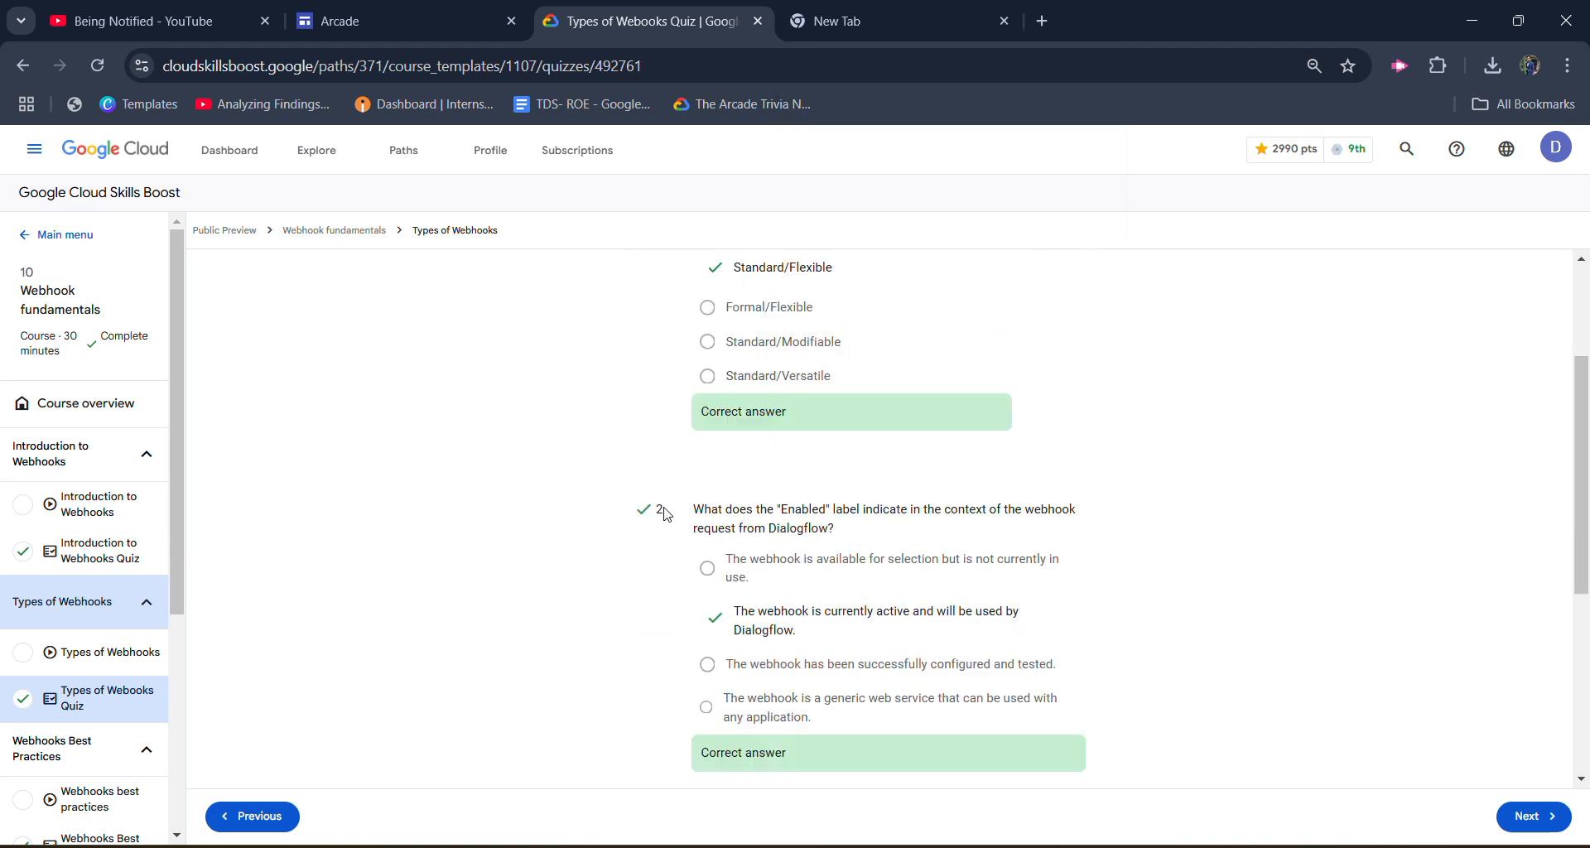
scroll(down, 3)
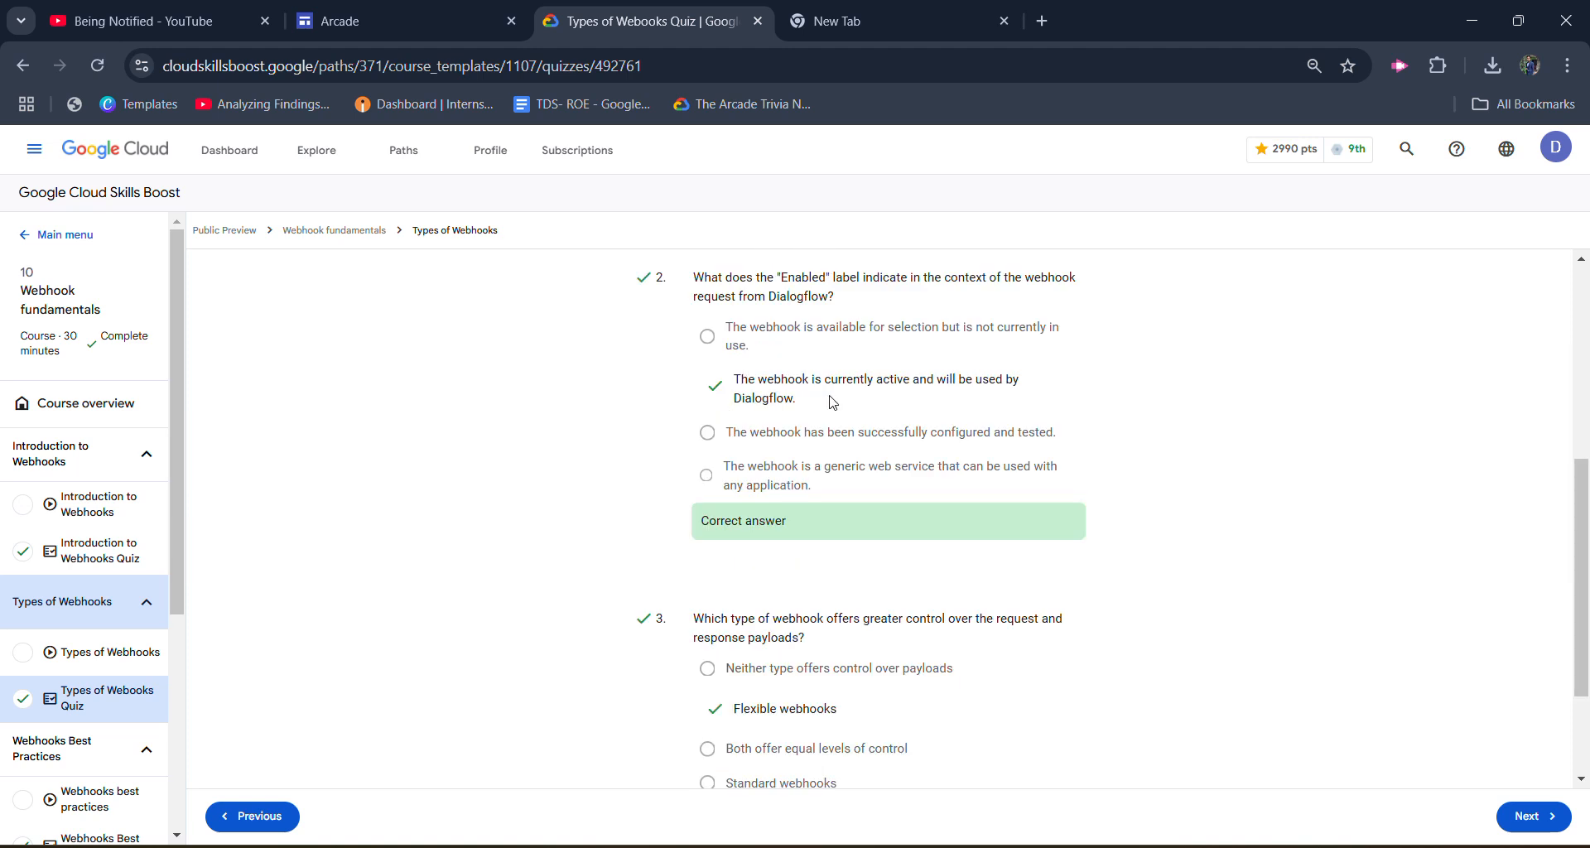
scroll(down, 3)
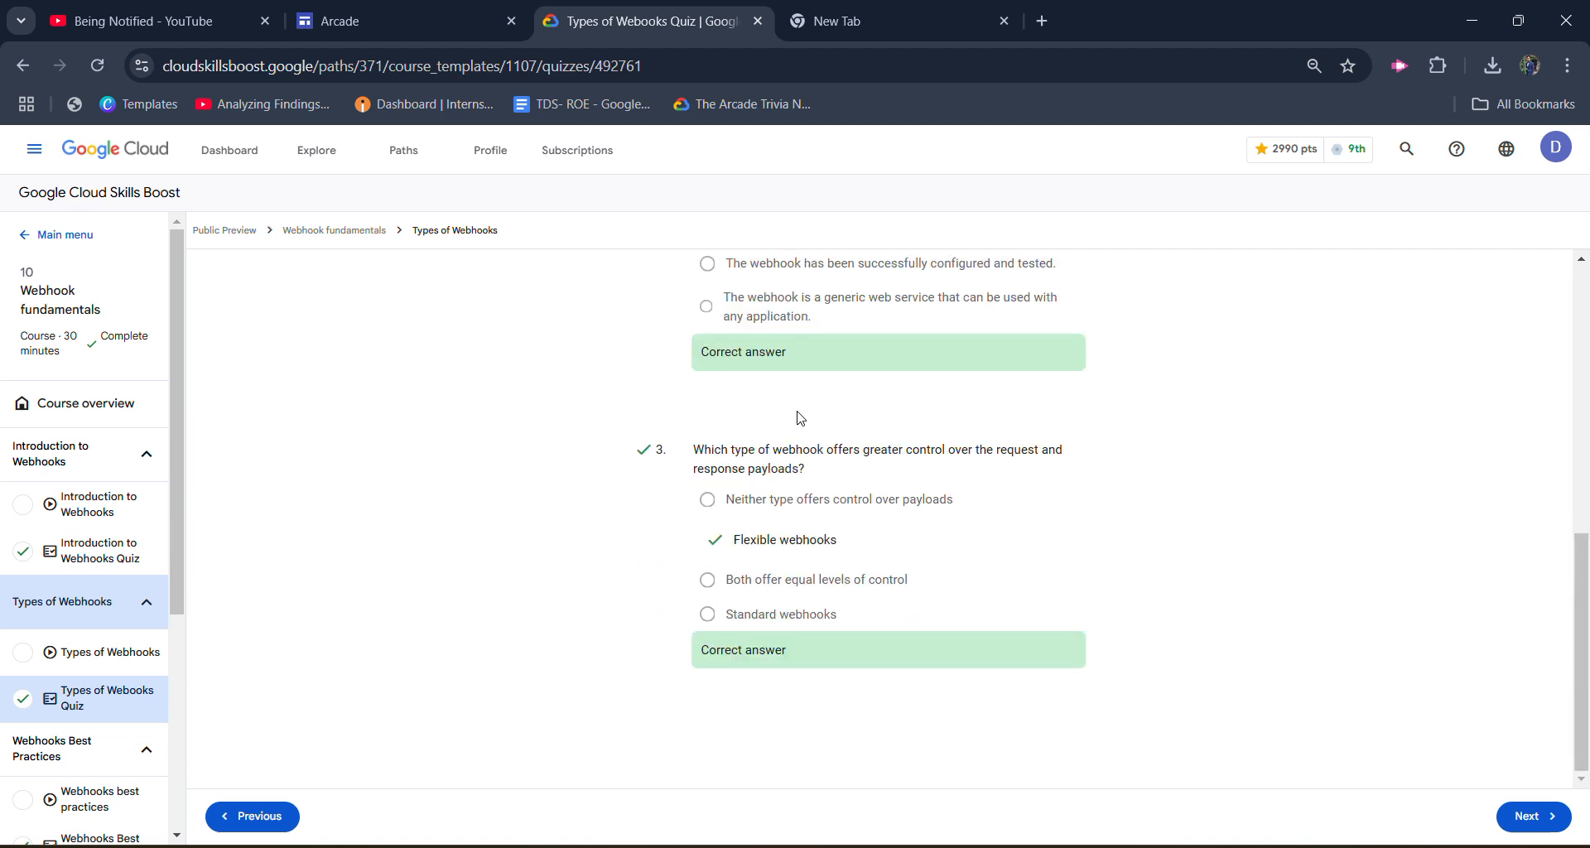
mouse_move(736, 536)
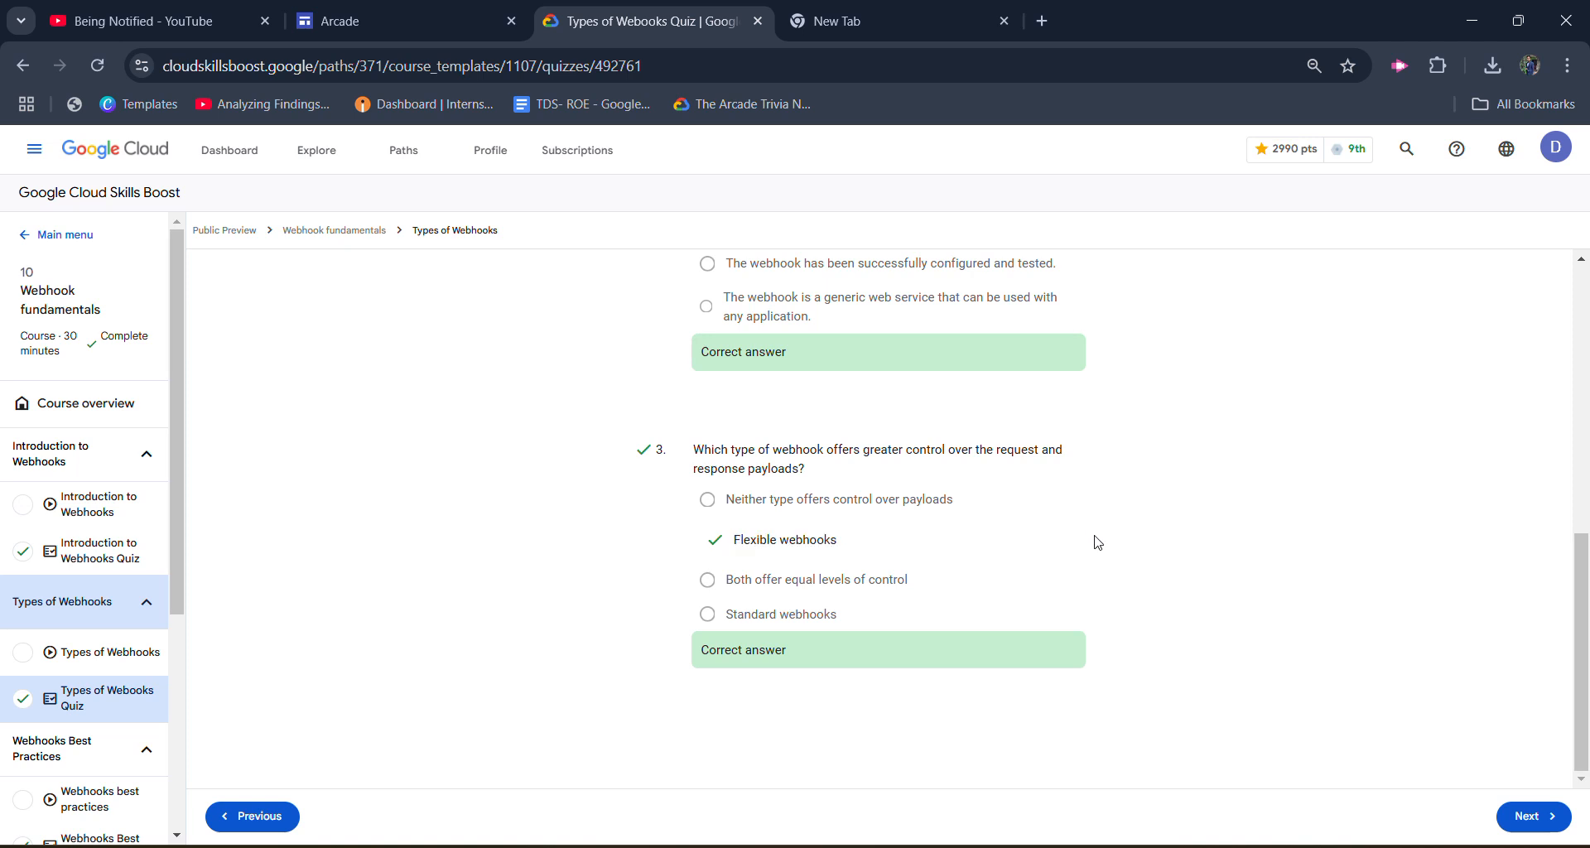
scroll(up, 3)
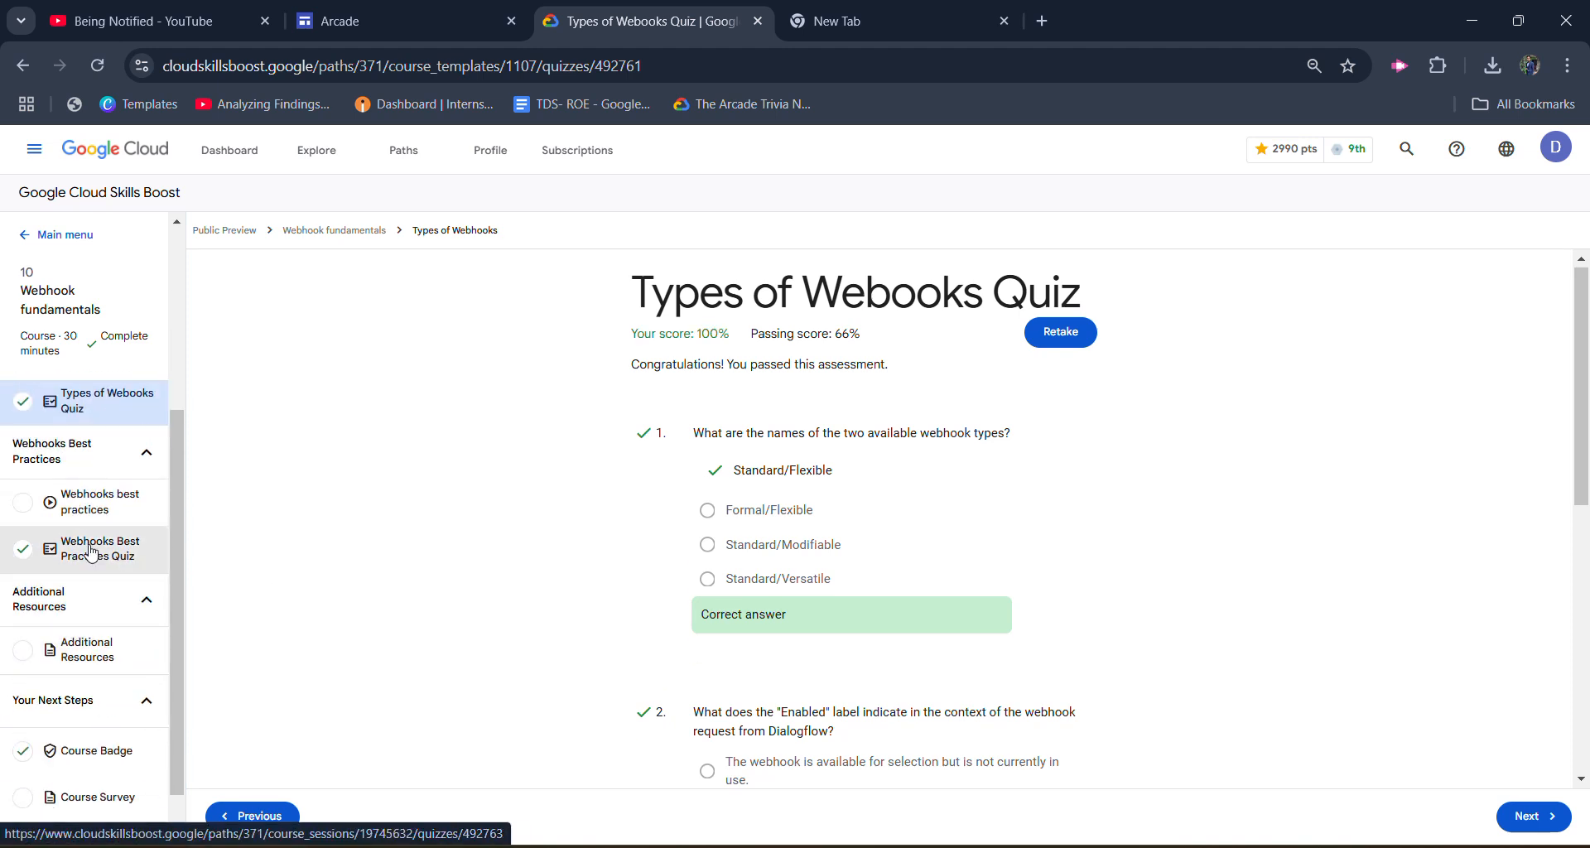
Open the Webhooks Best Practices Quiz results showing a passing 66% score
click(99, 548)
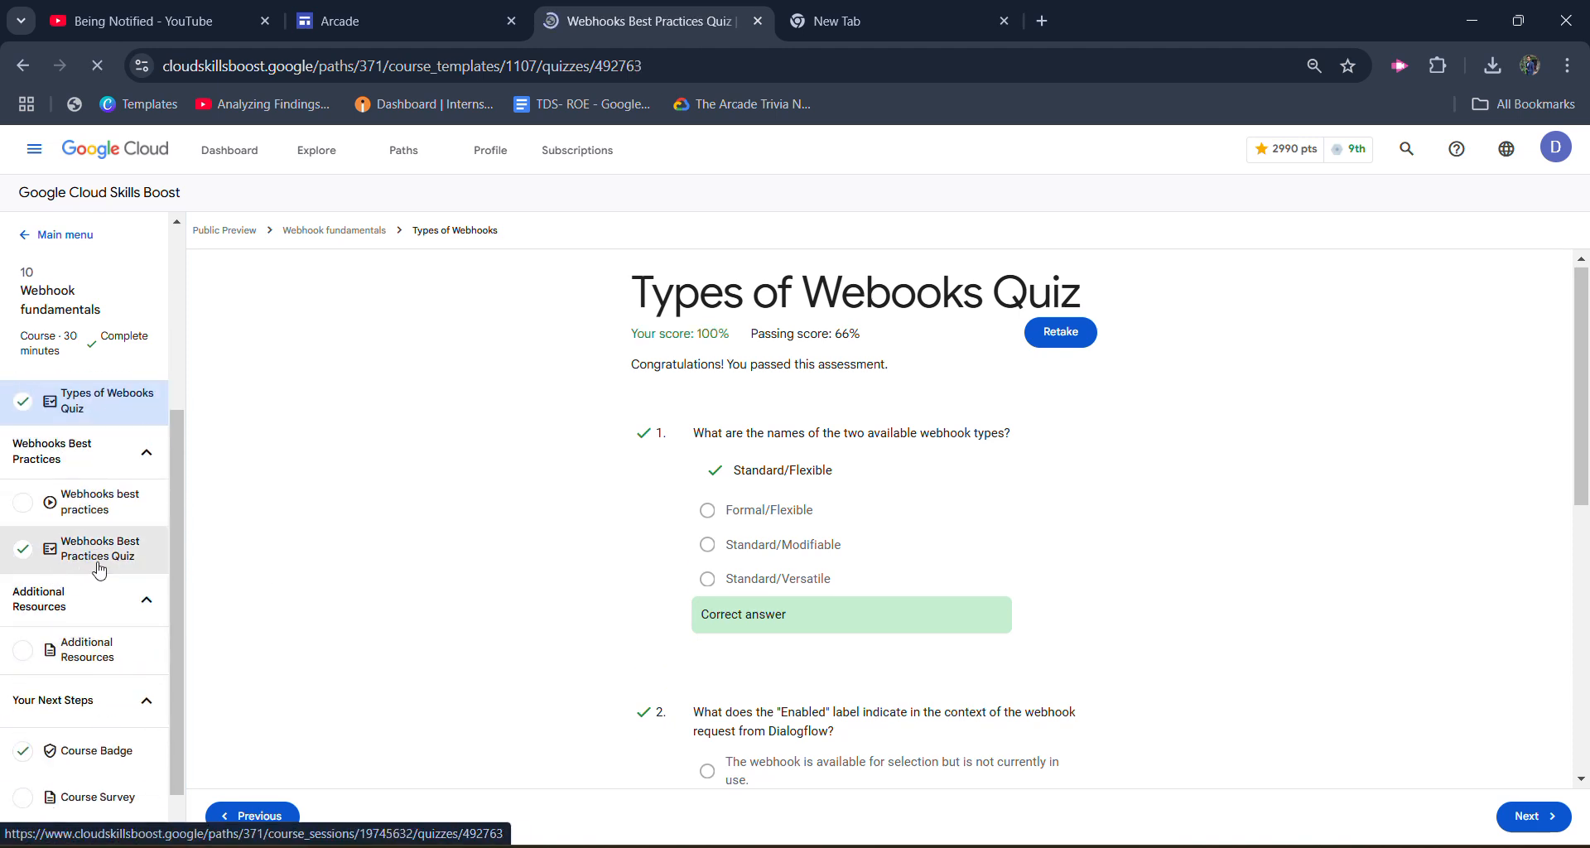
click(99, 547)
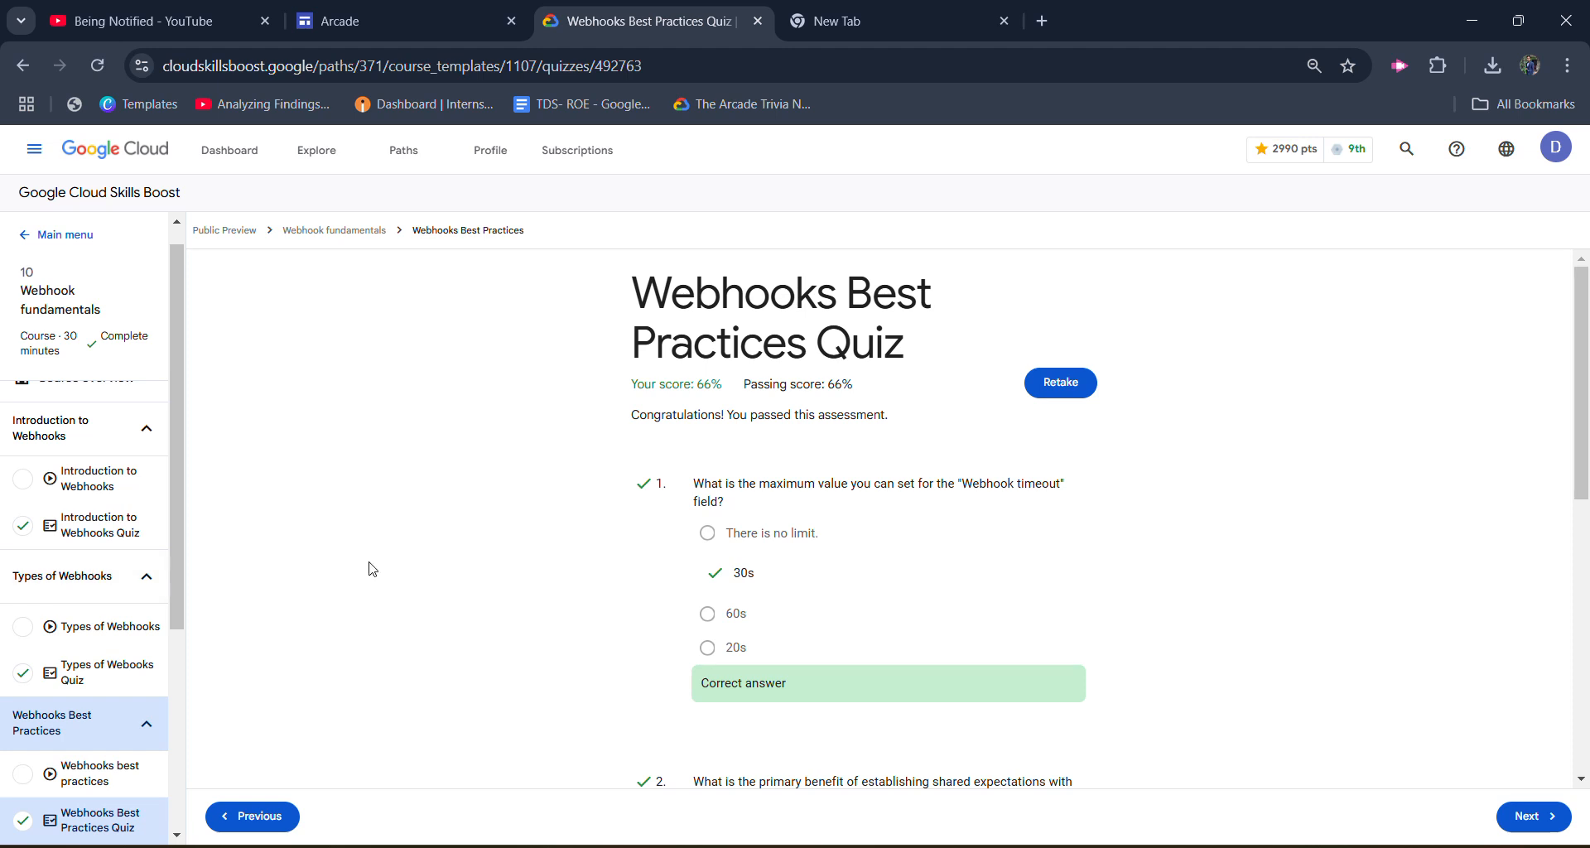
scroll(down, 3)
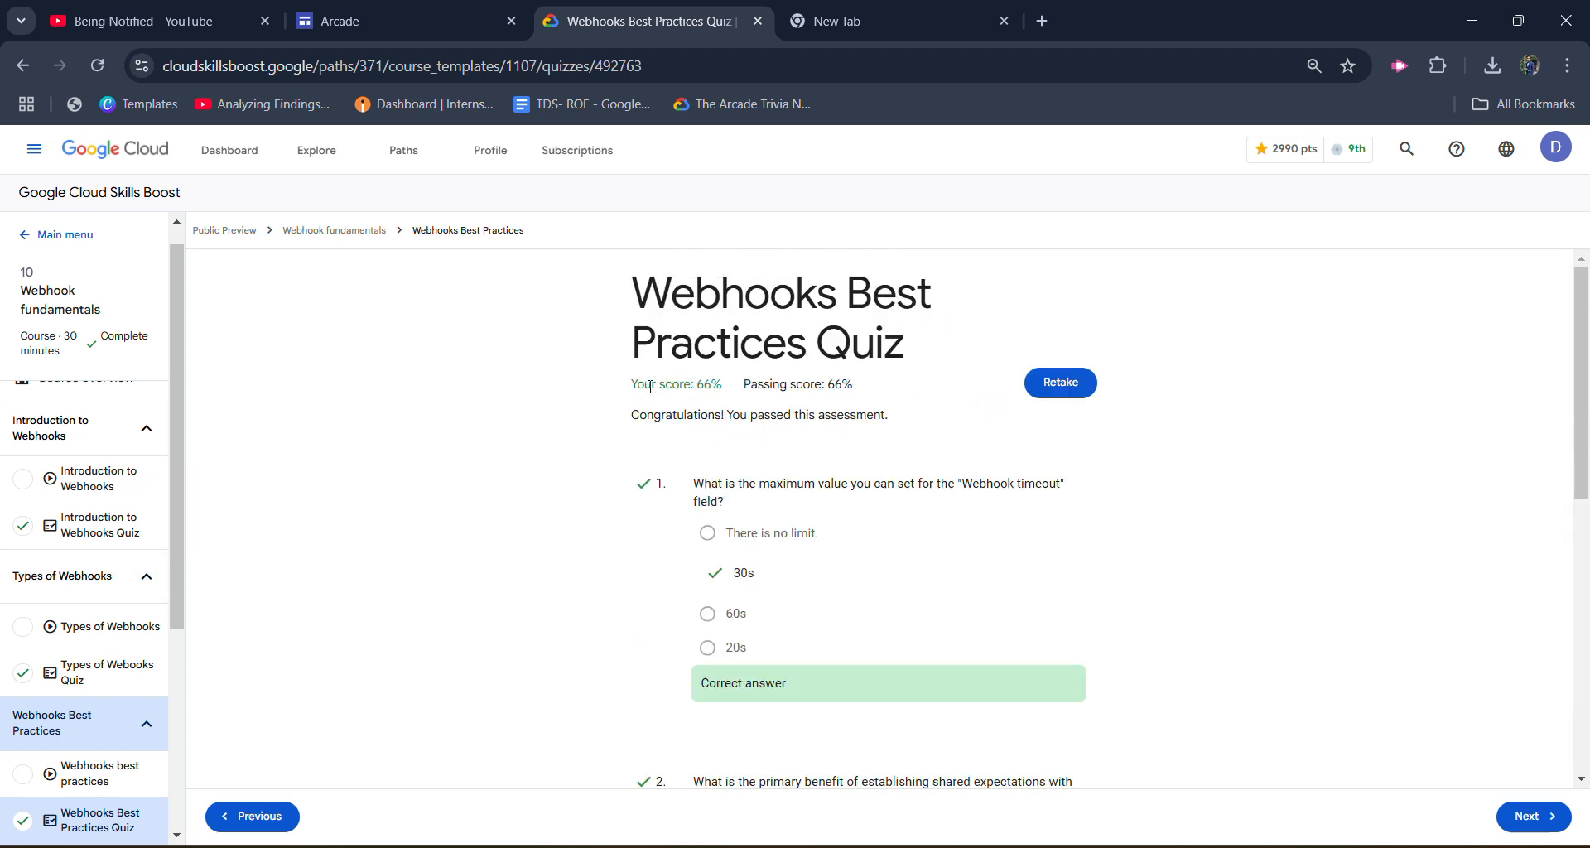
scroll(down, 3)
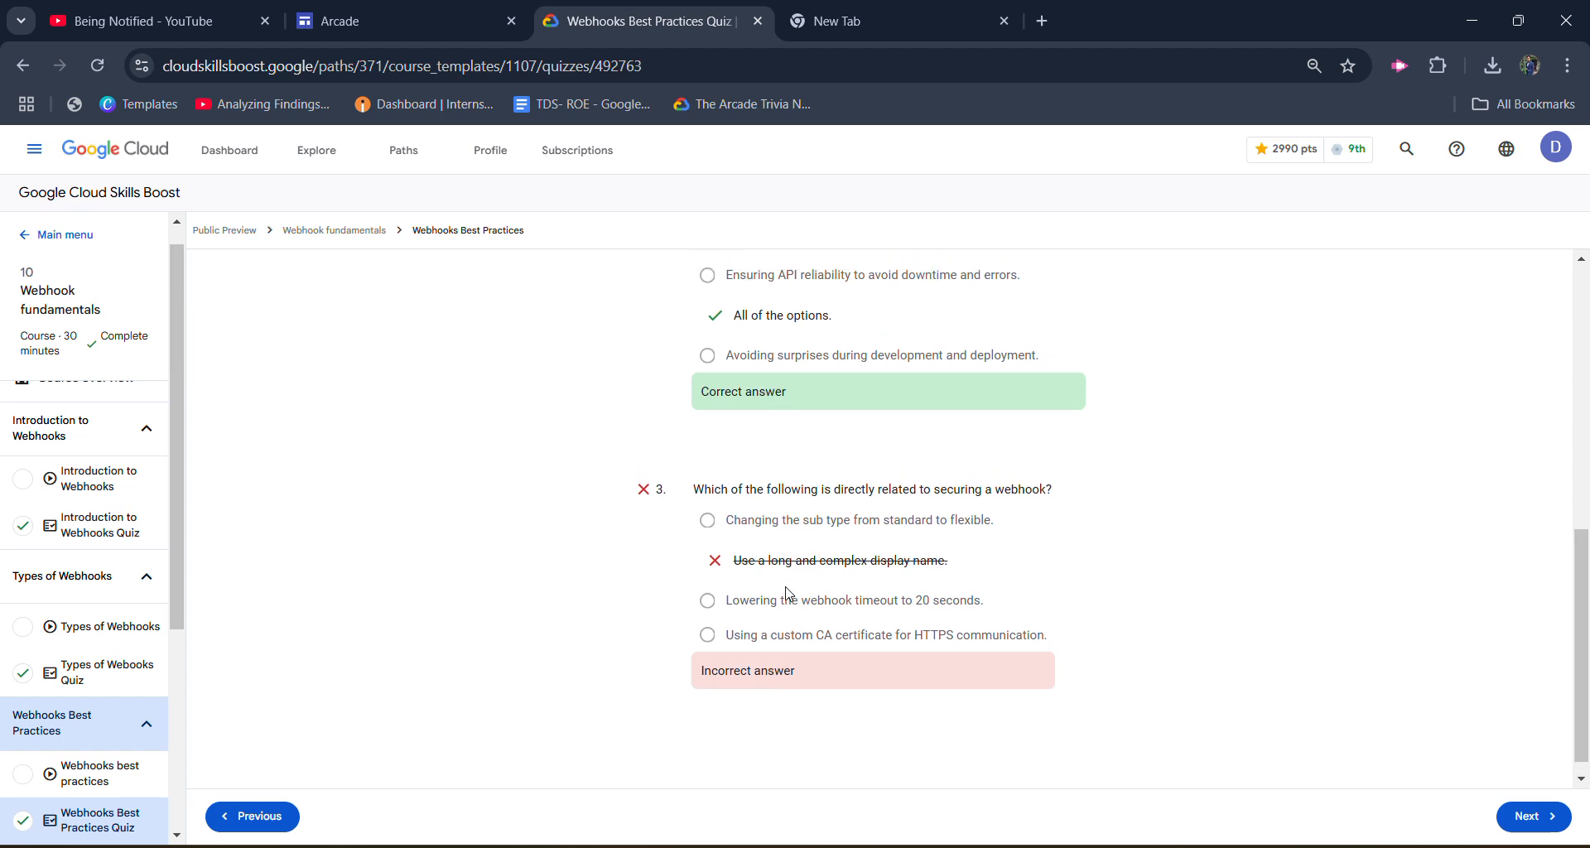
scroll(up, 3)
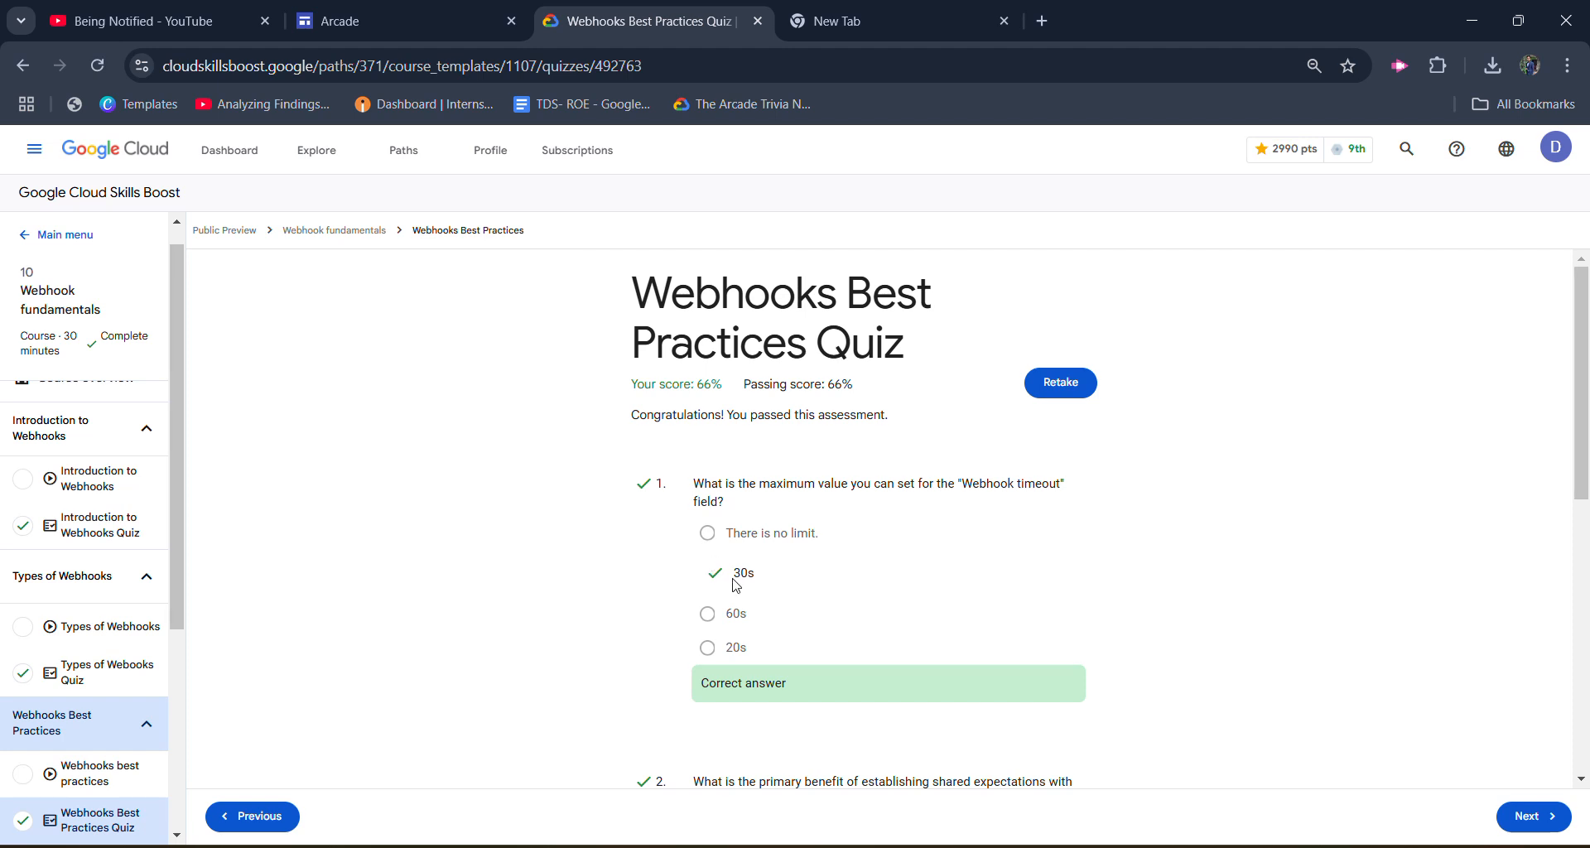
Scroll down to Your Next Steps and open the Webhook fundamentals Course Badge page
scroll(down, 3)
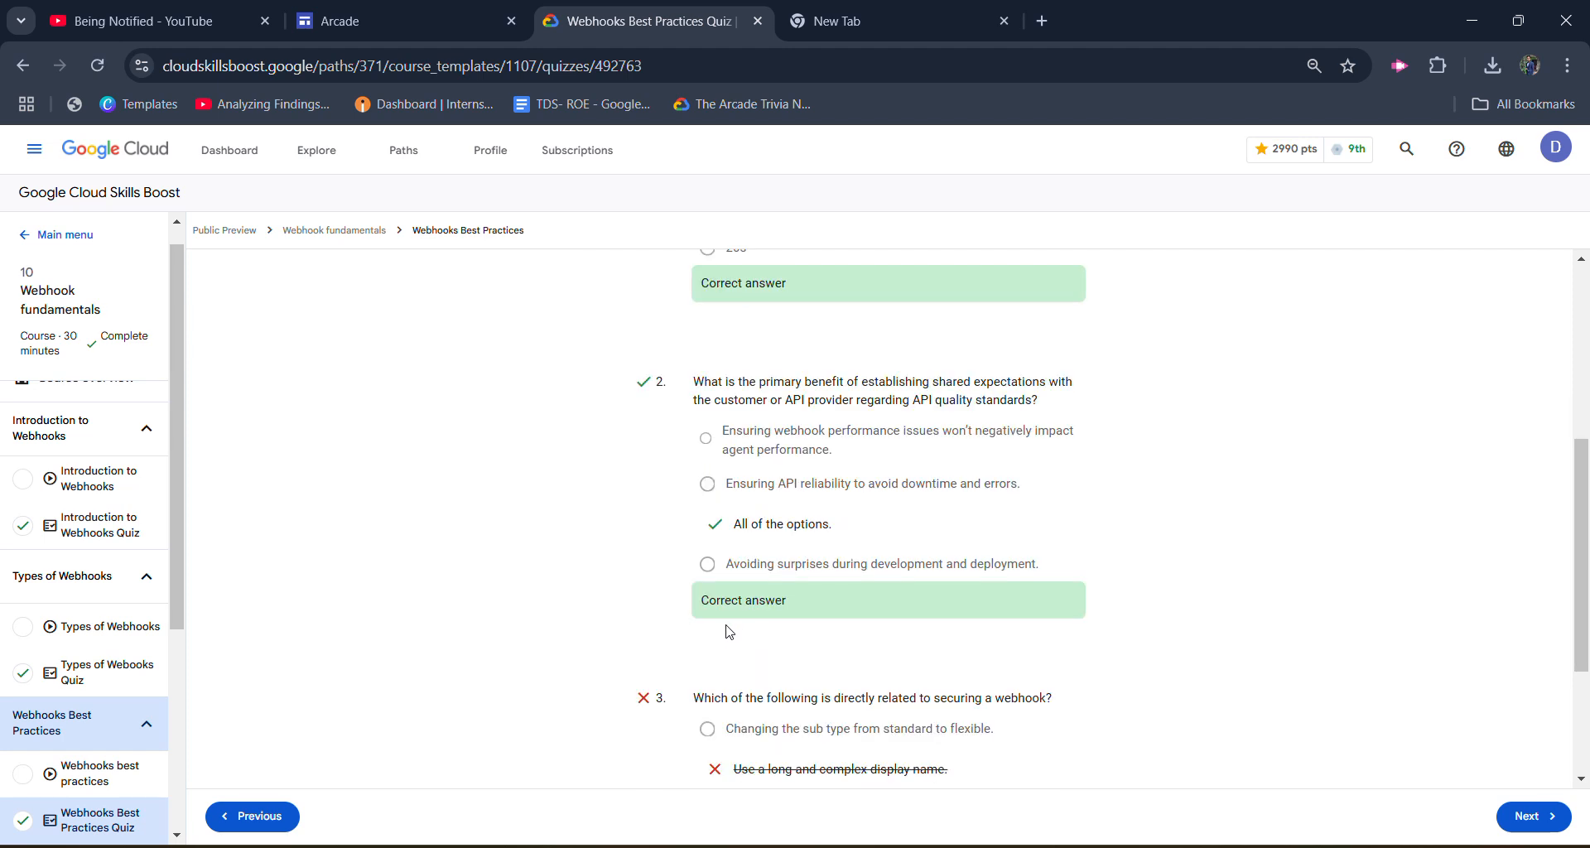
scroll(down, 3)
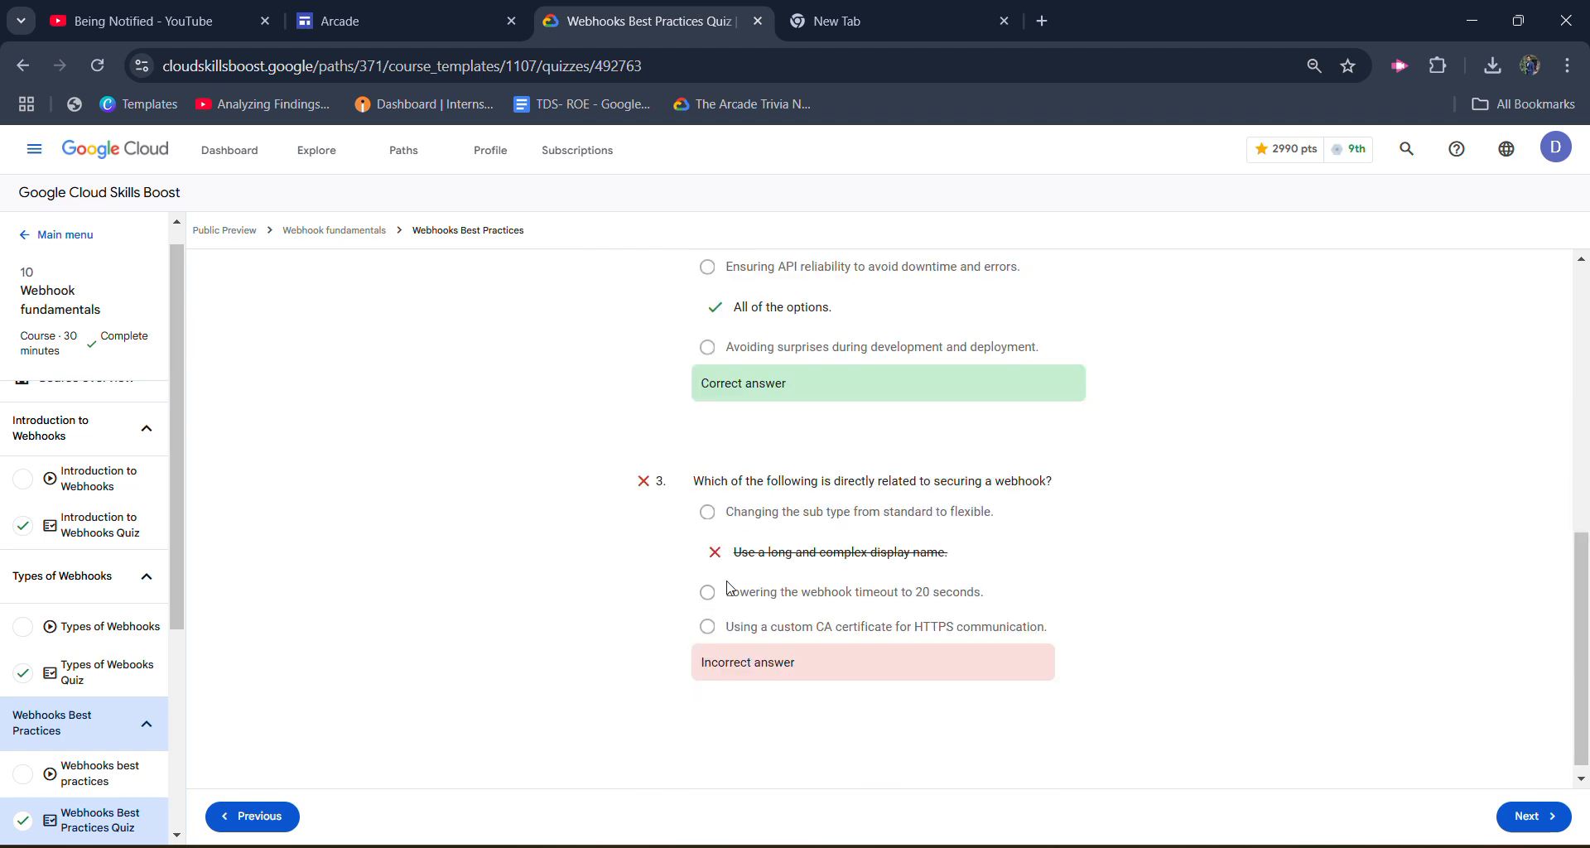
mouse_move(755, 624)
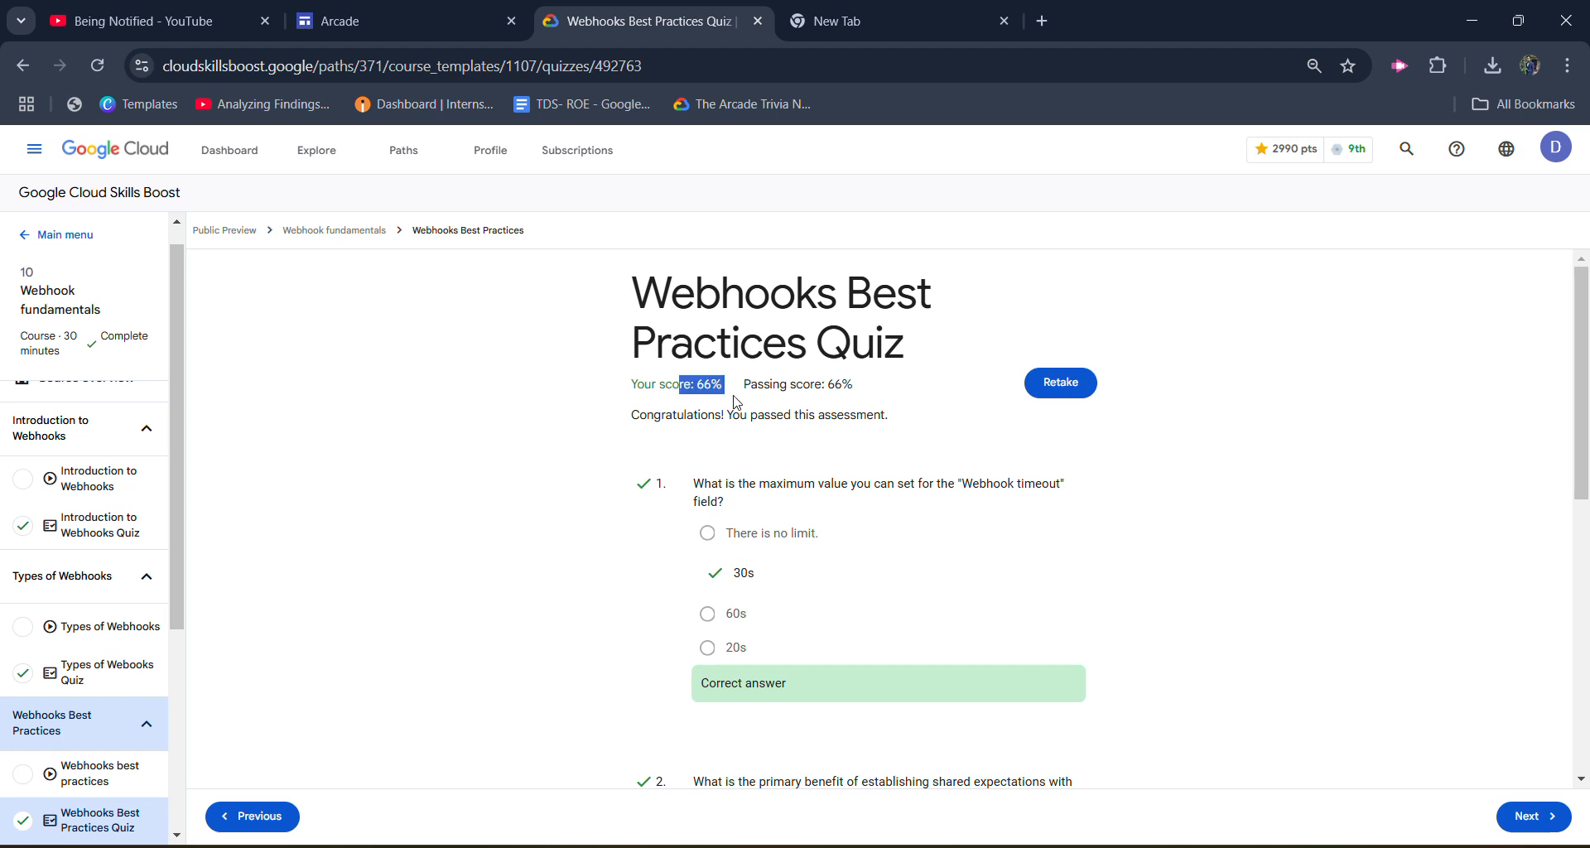
scroll(down, 3)
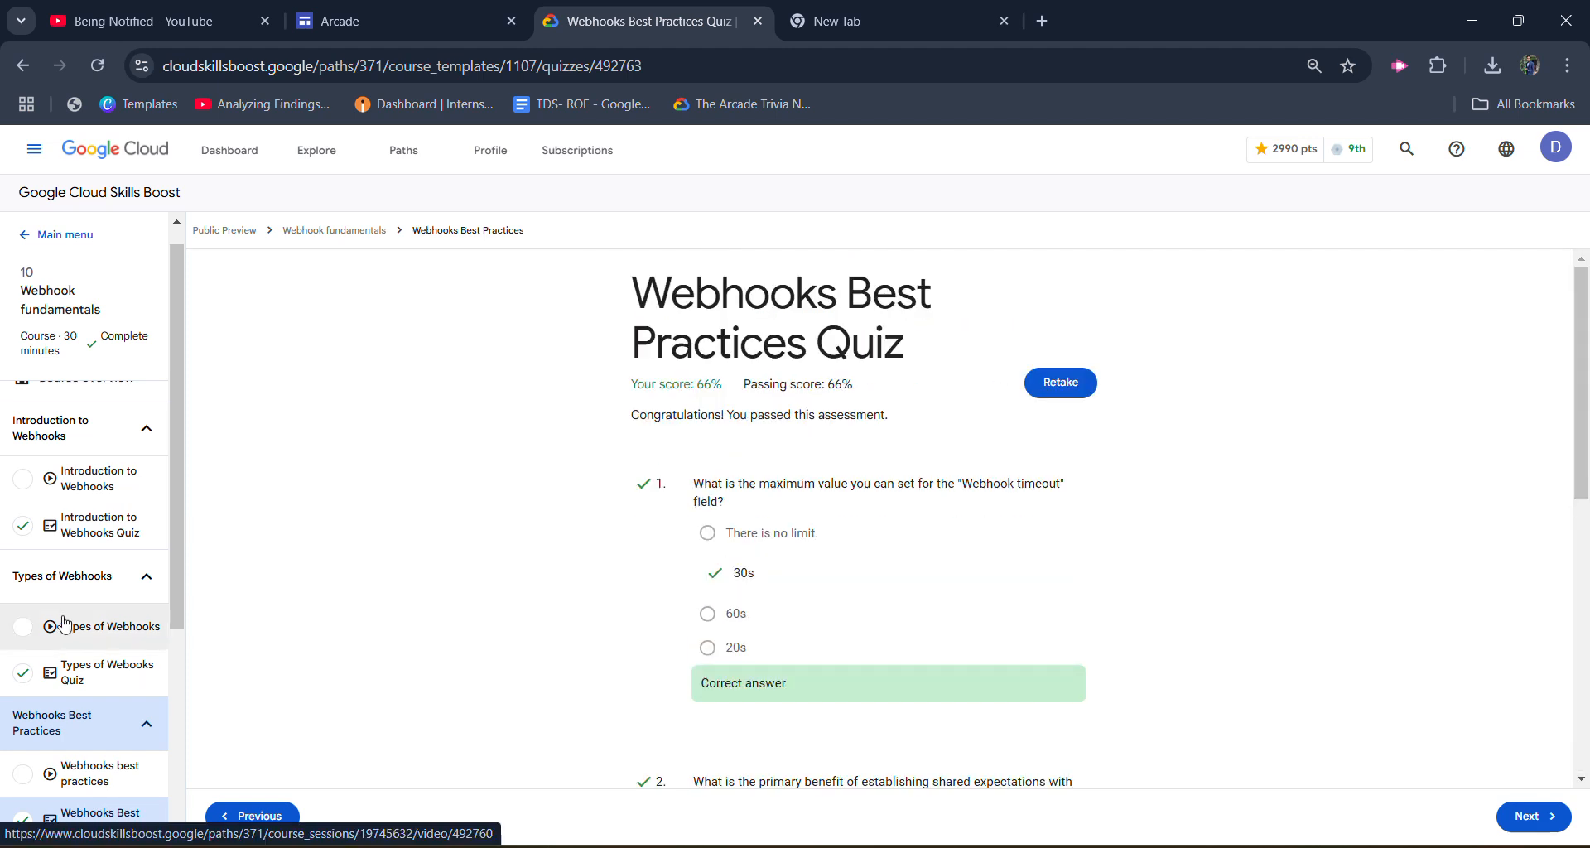
scroll(down, 3)
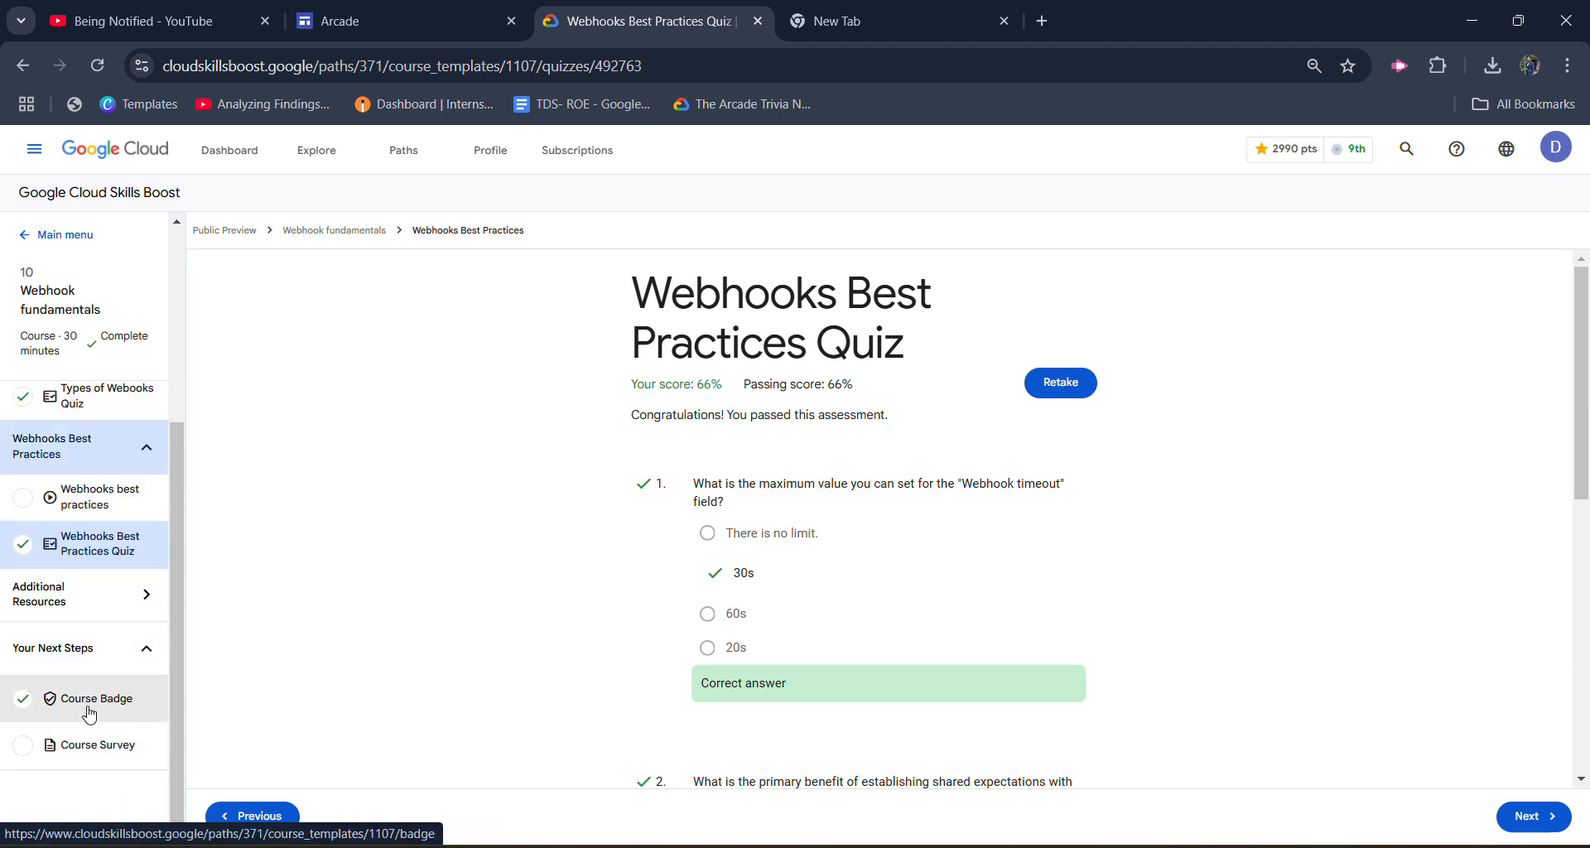
click(96, 698)
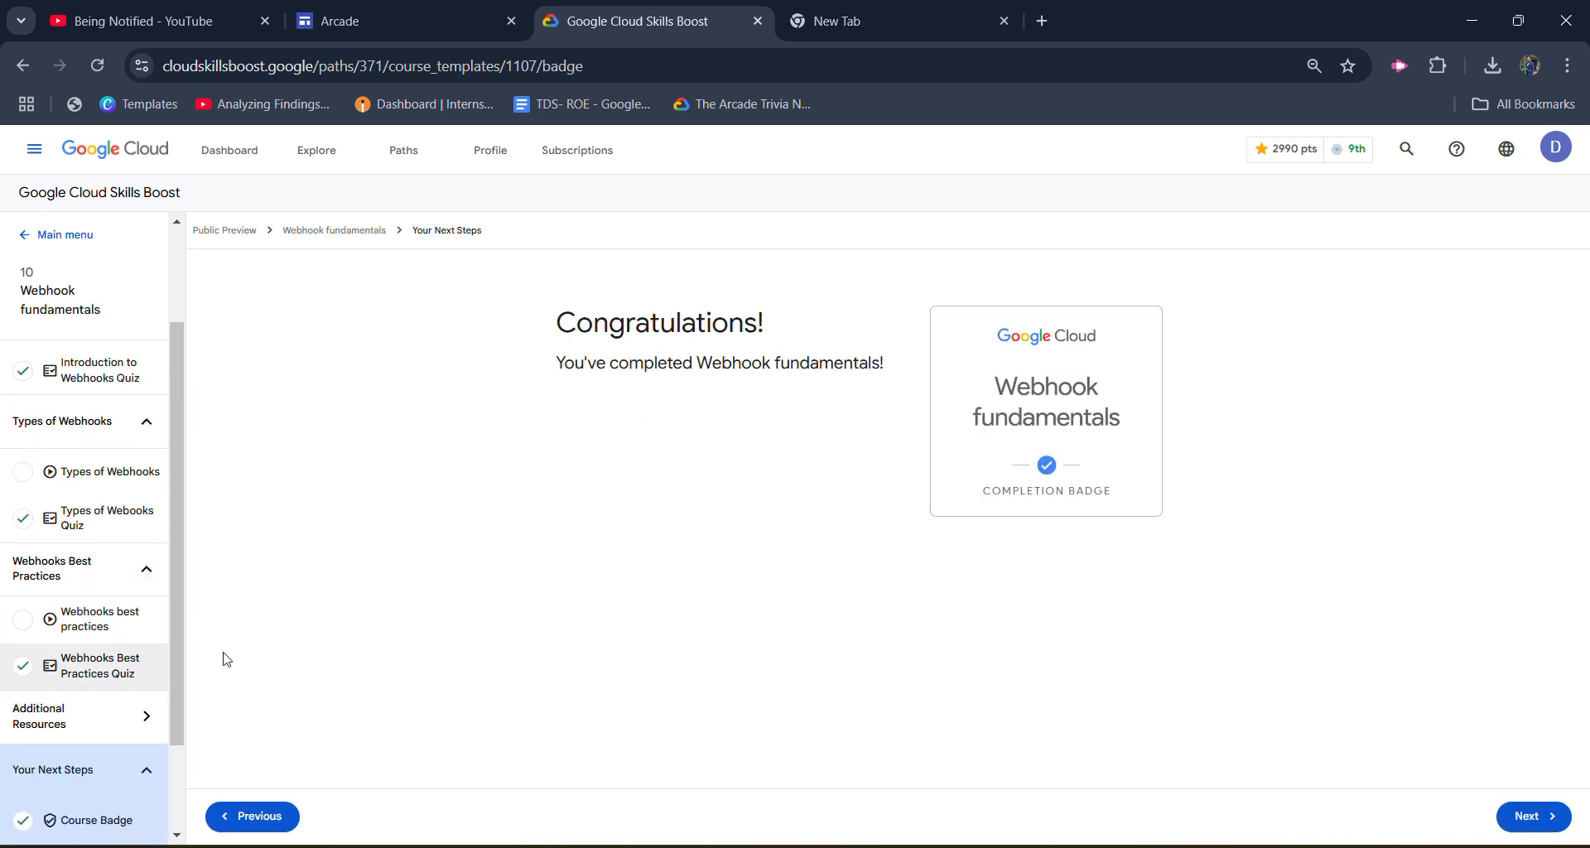
mouse_move(585, 563)
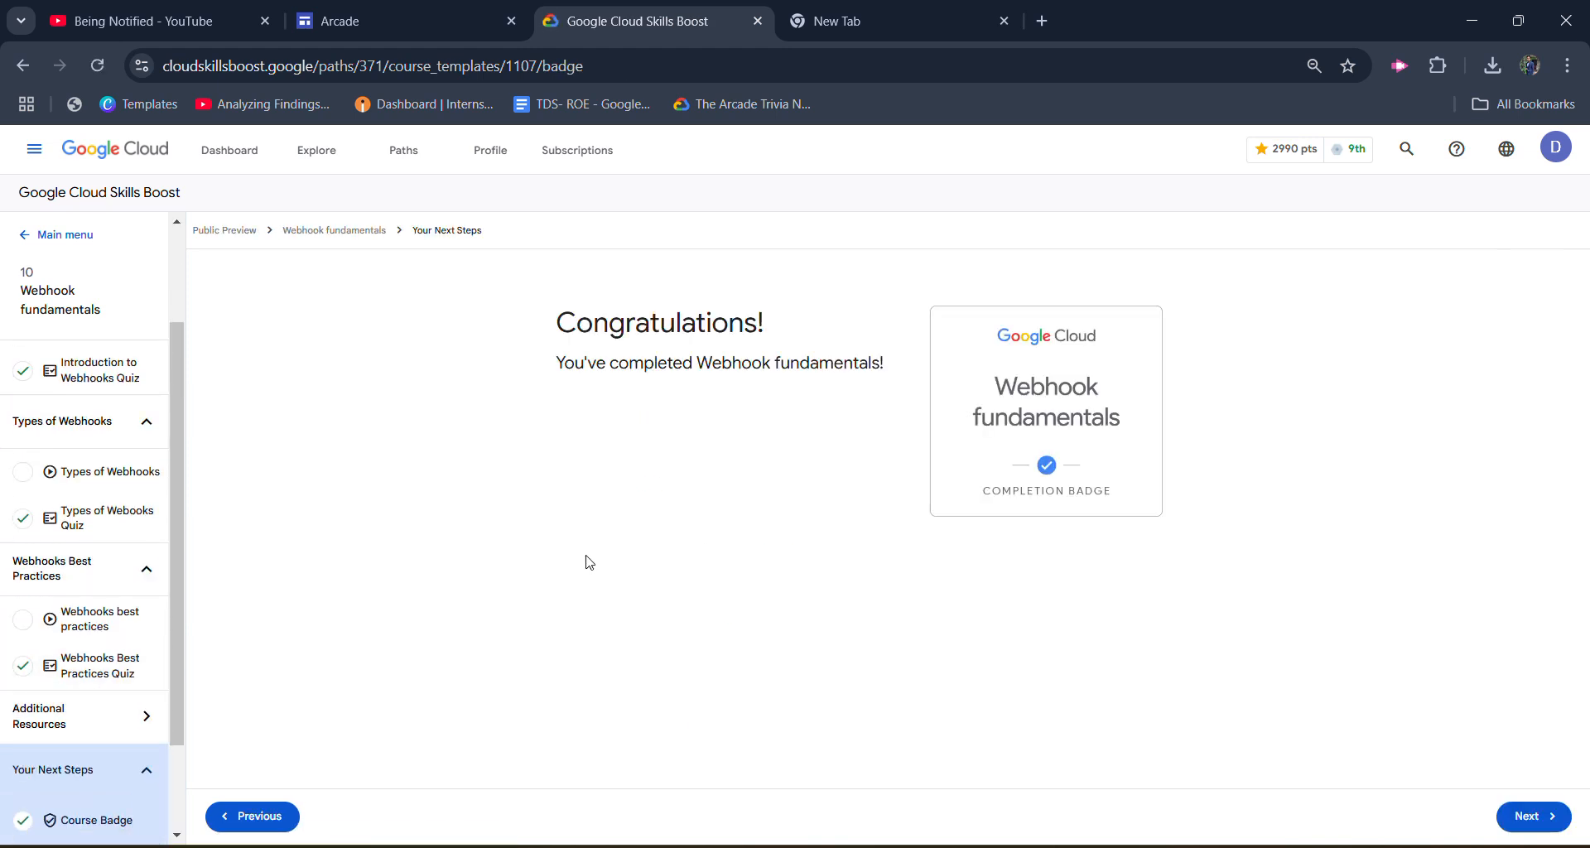
mouse_move(1555, 147)
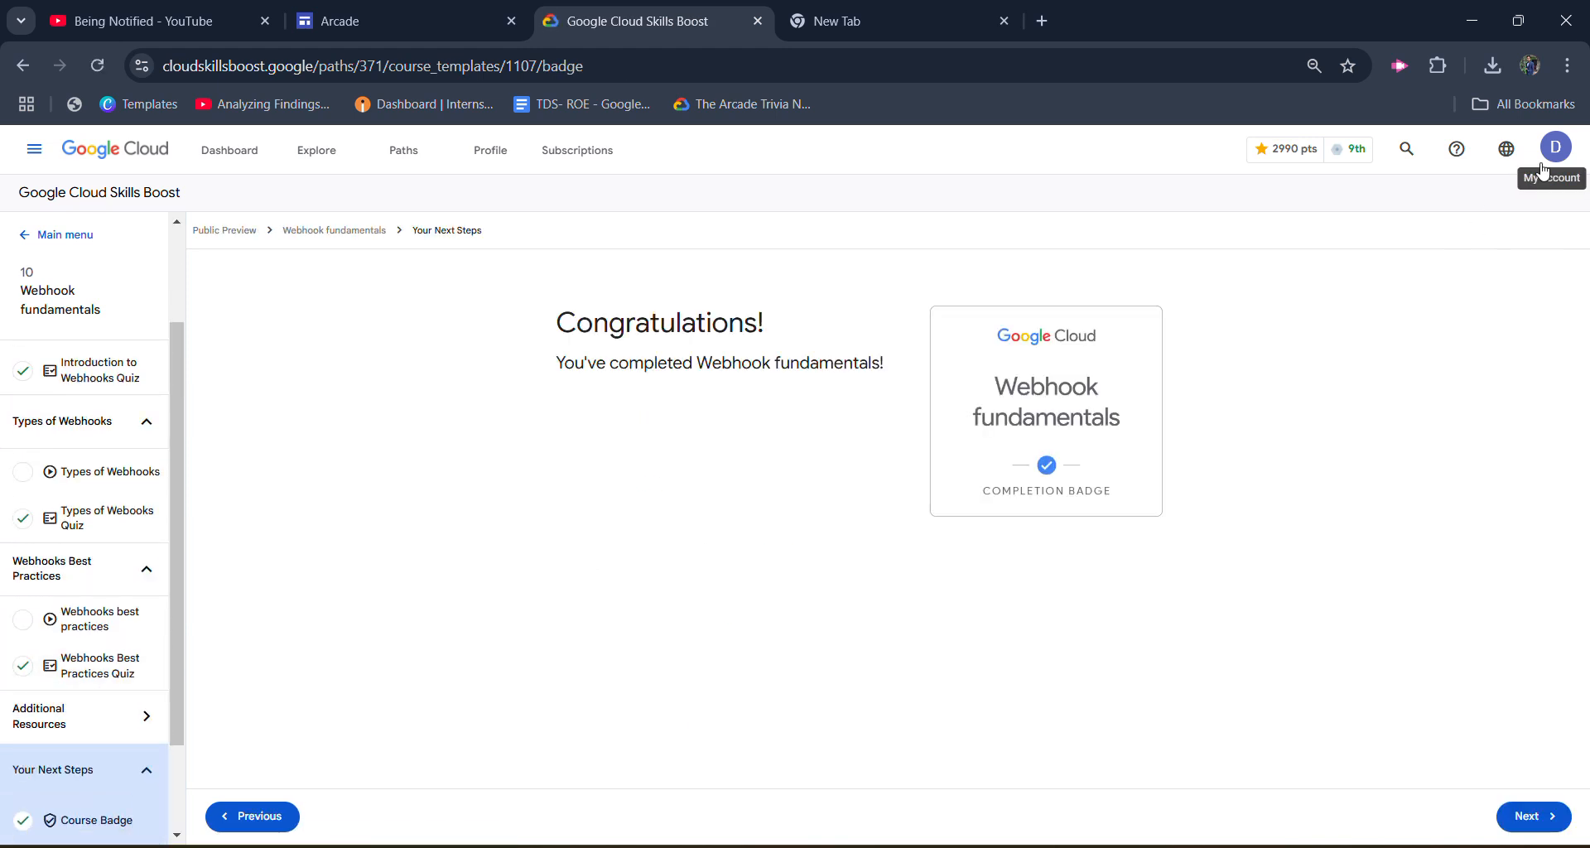
Open Public Profile from the avatar menu to see the badge earned Nov 20, 2024
click(1555, 147)
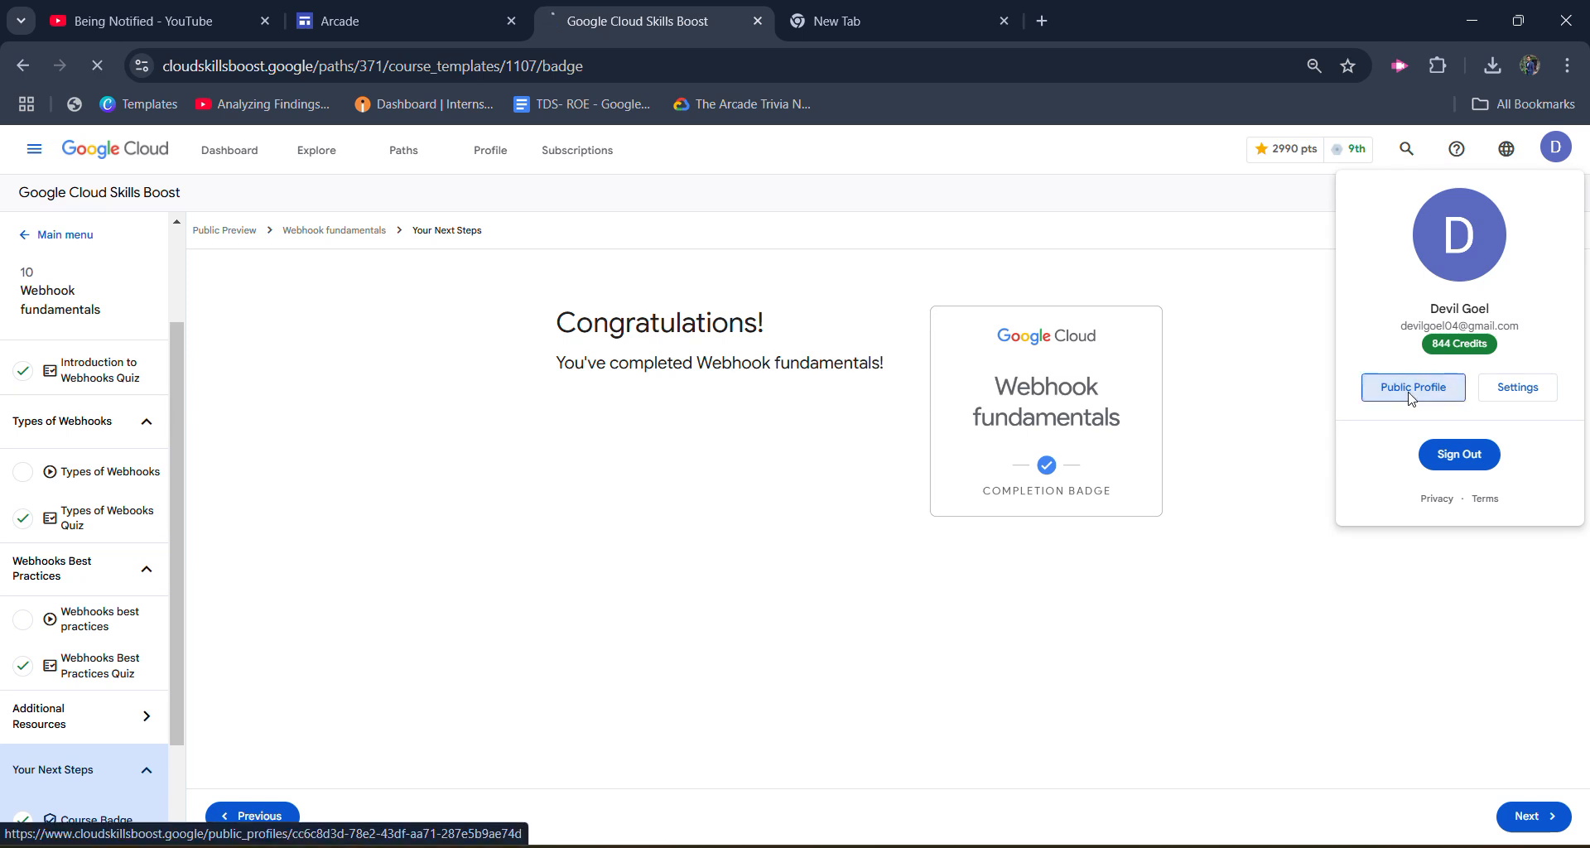
click(1412, 387)
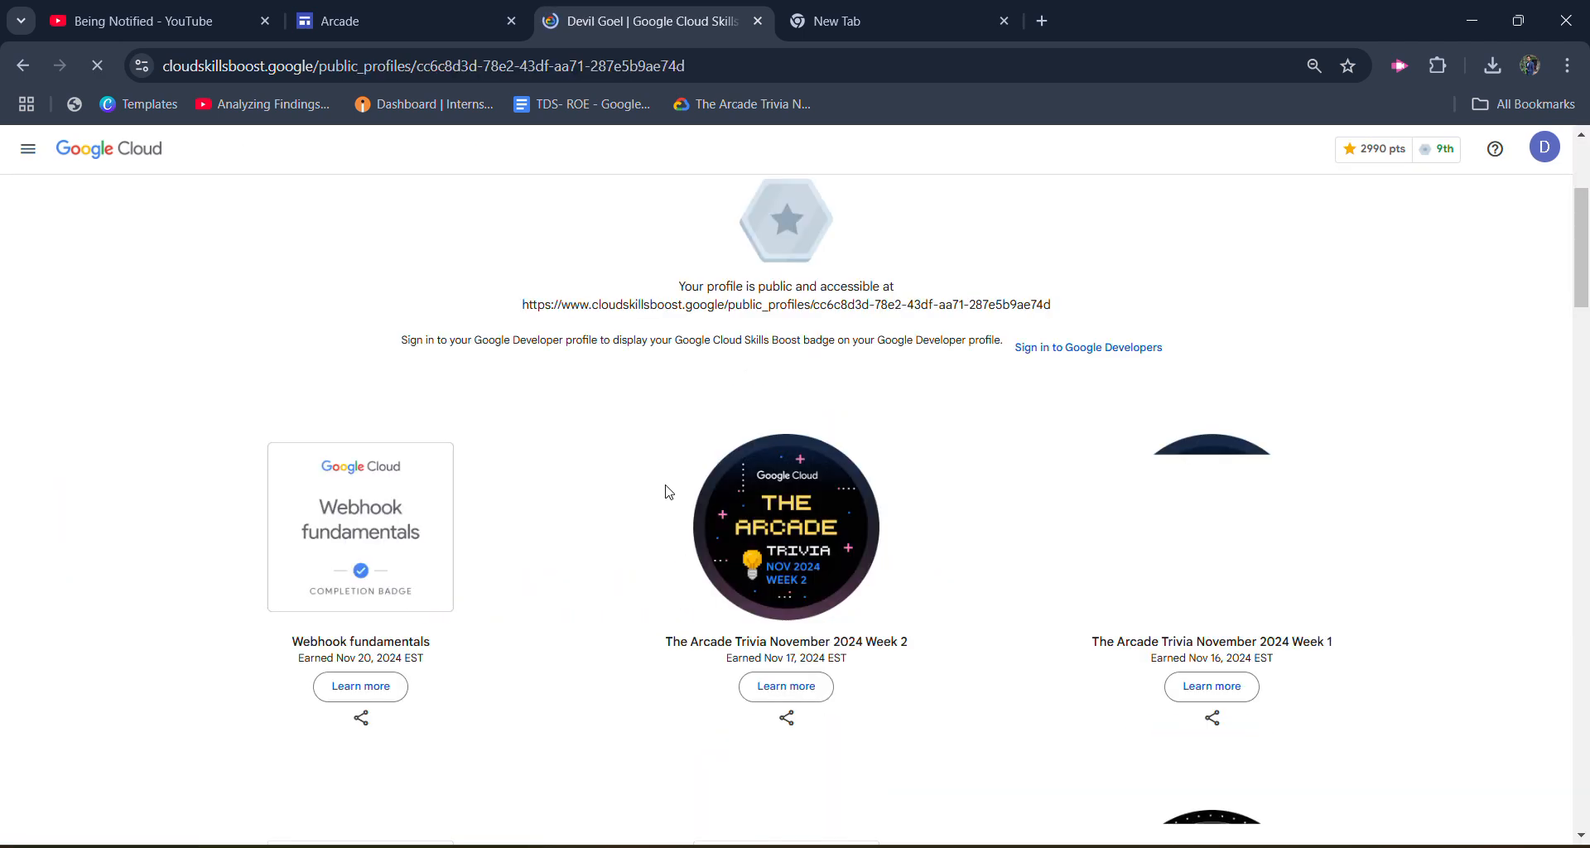
scroll(down, 3)
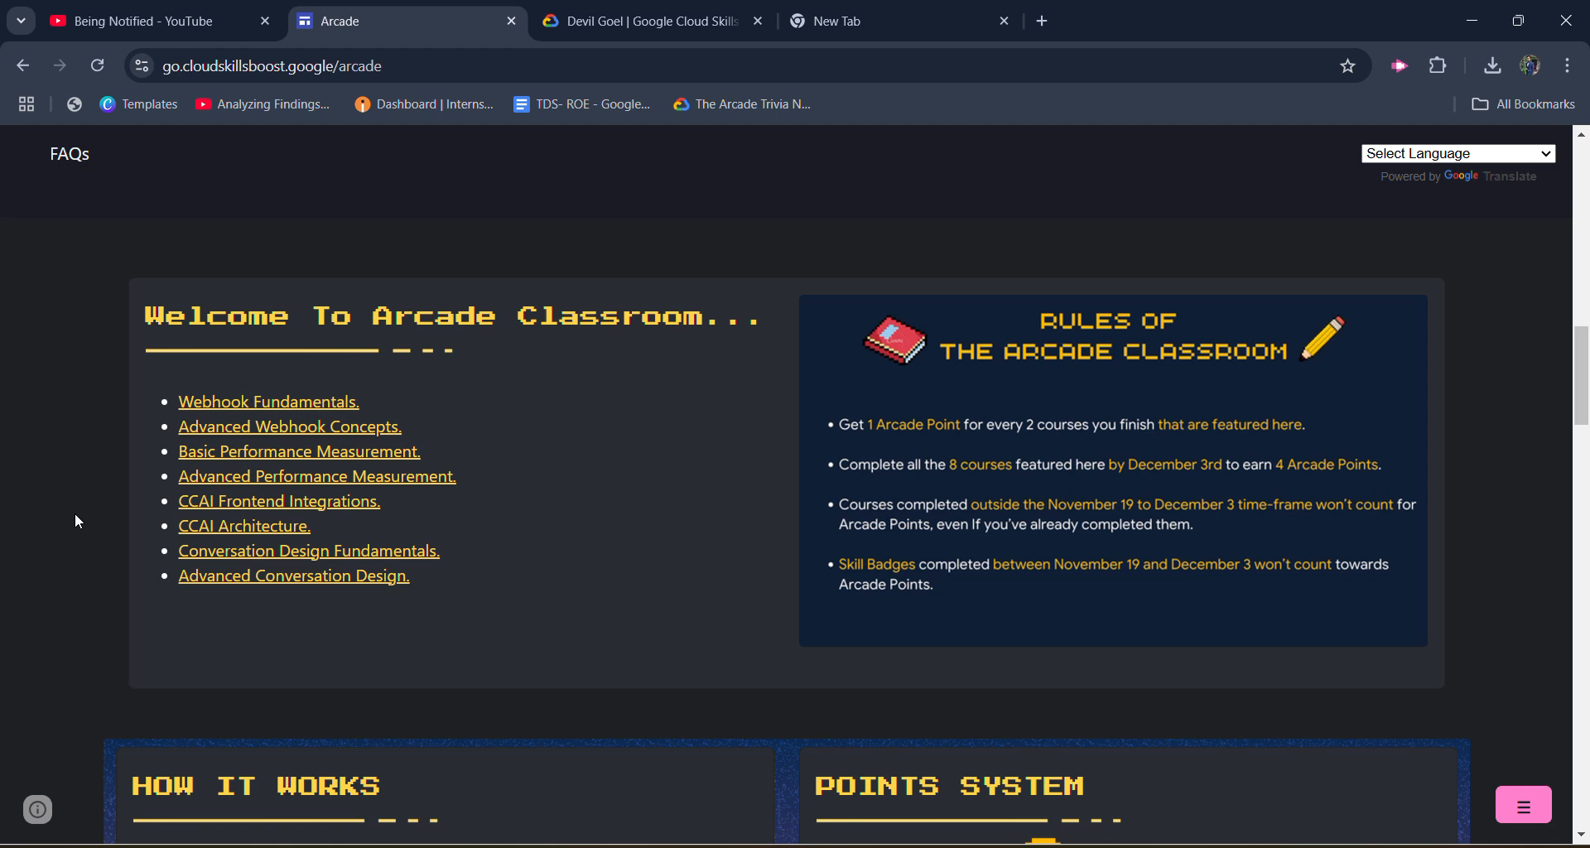
mouse_move(726, 36)
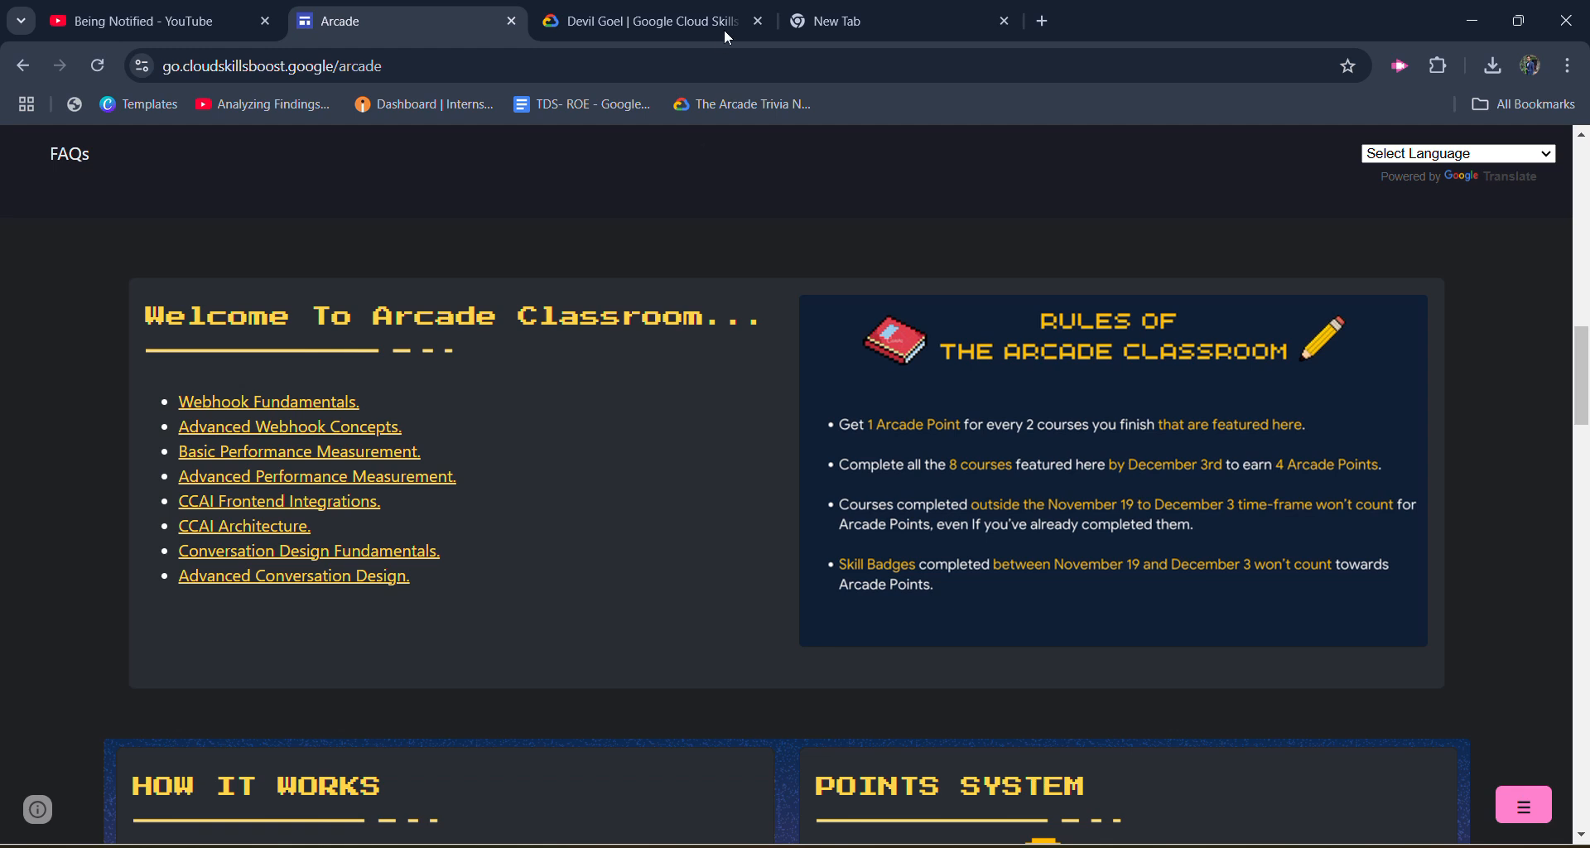